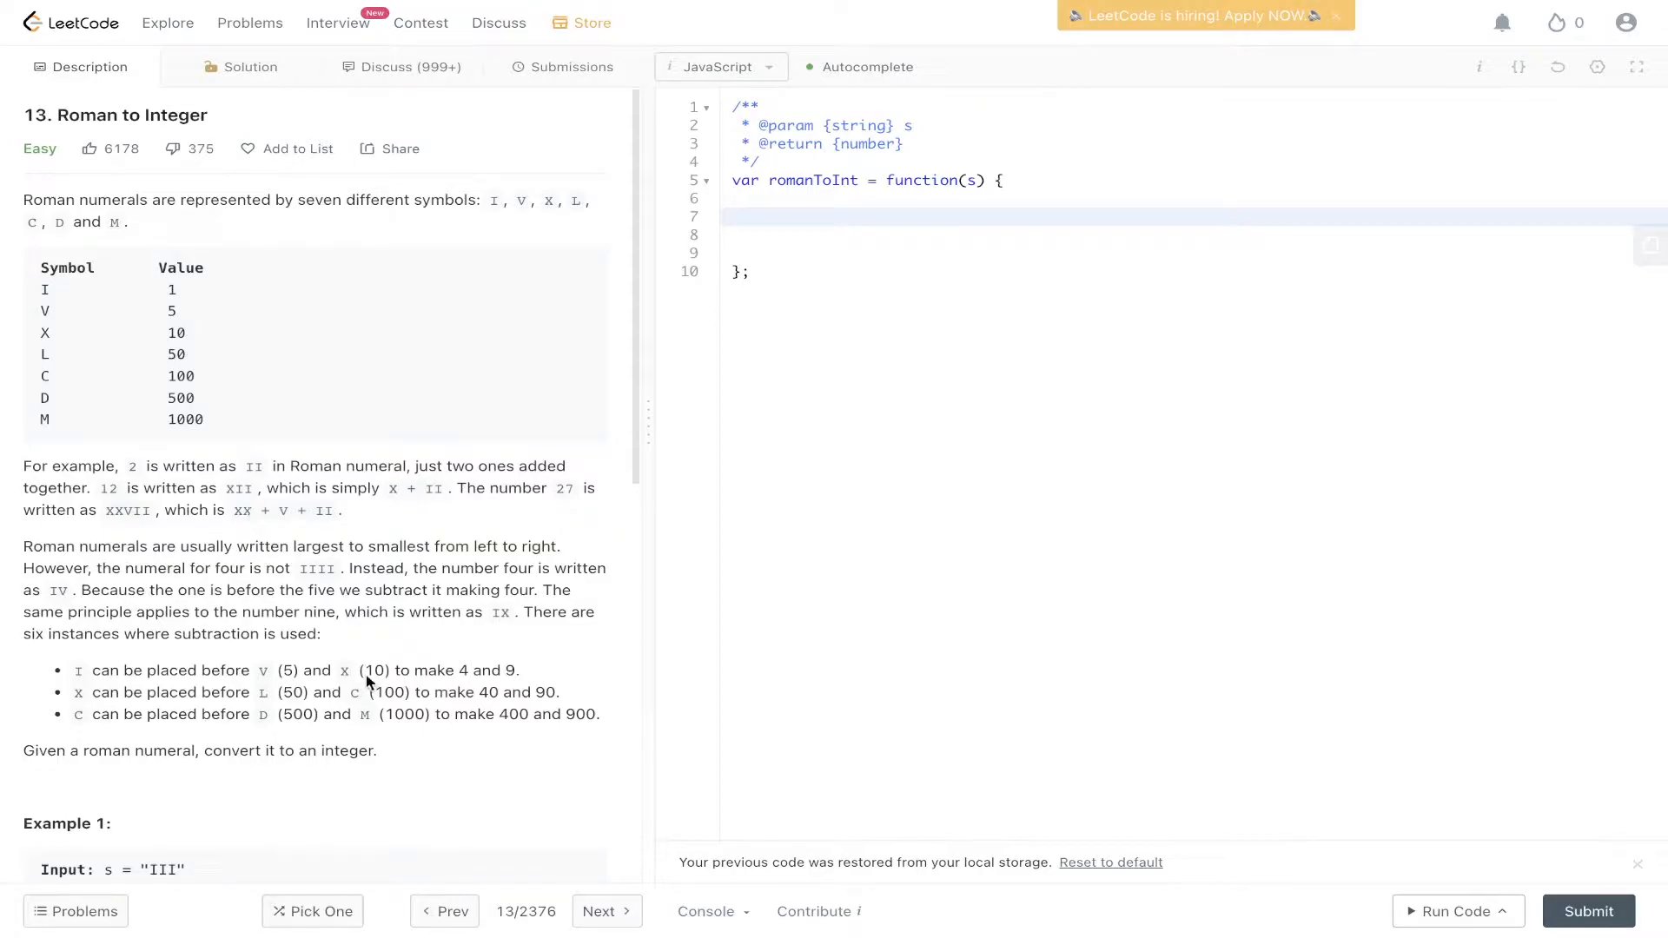
Step: Scroll down the problem description to Example 3's MCMXCIV explanation
{"action": "scroll", "scroll_direction": "down", "scroll_amount": 3}
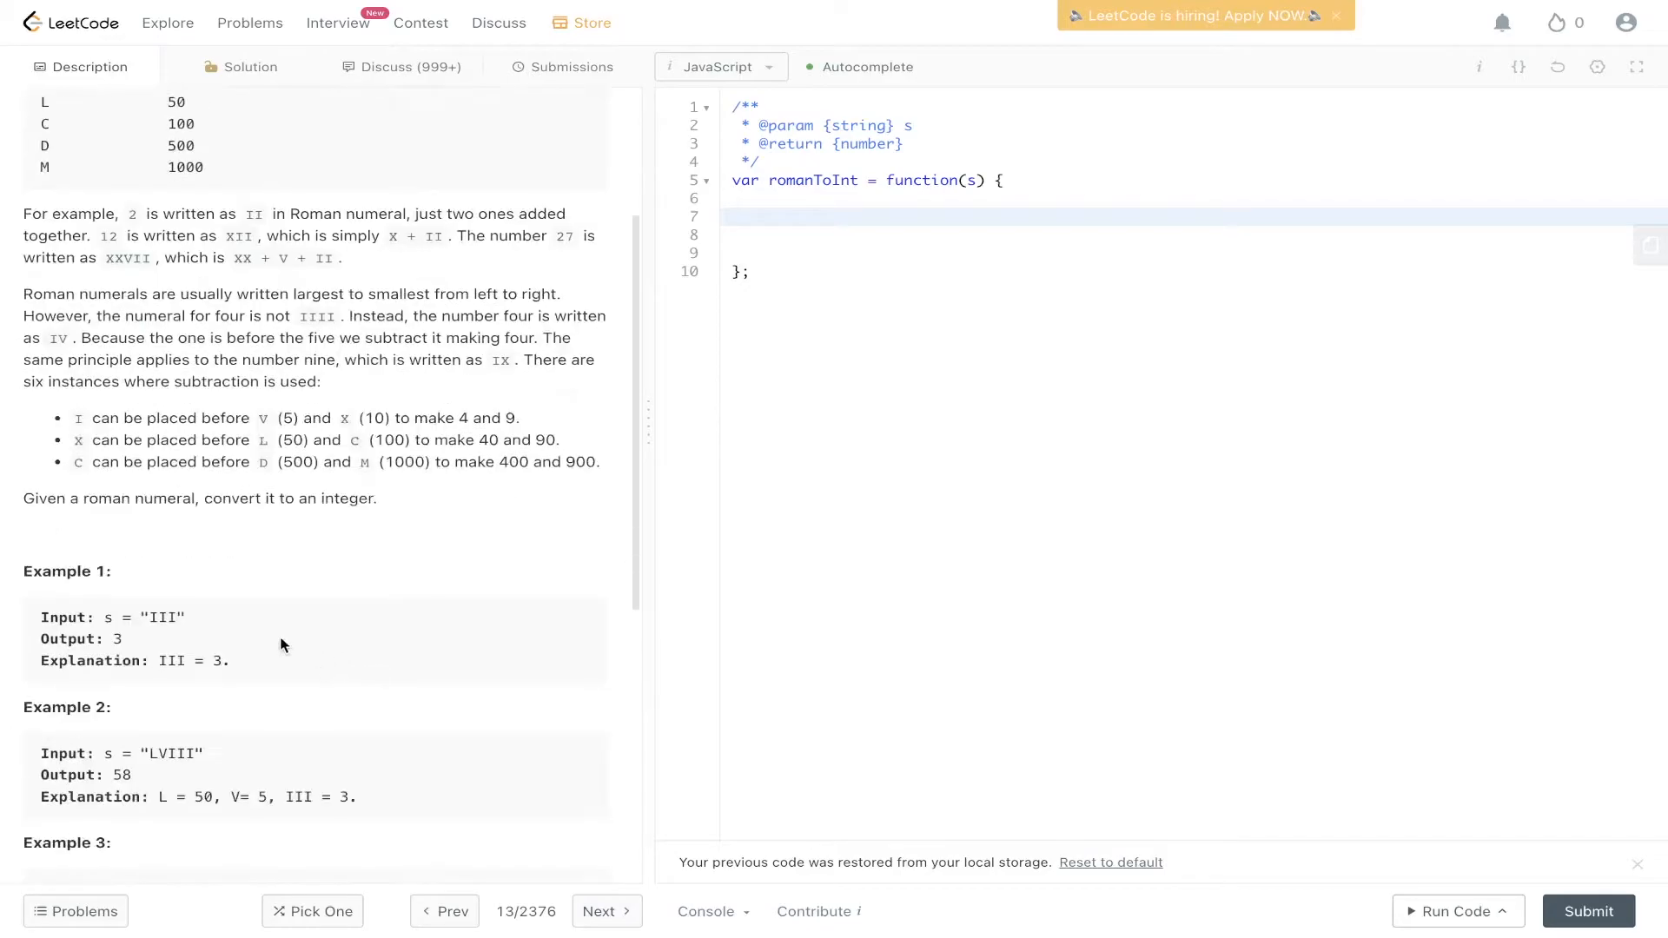
{"action": "mouse_move", "coordinate": [171, 645]}
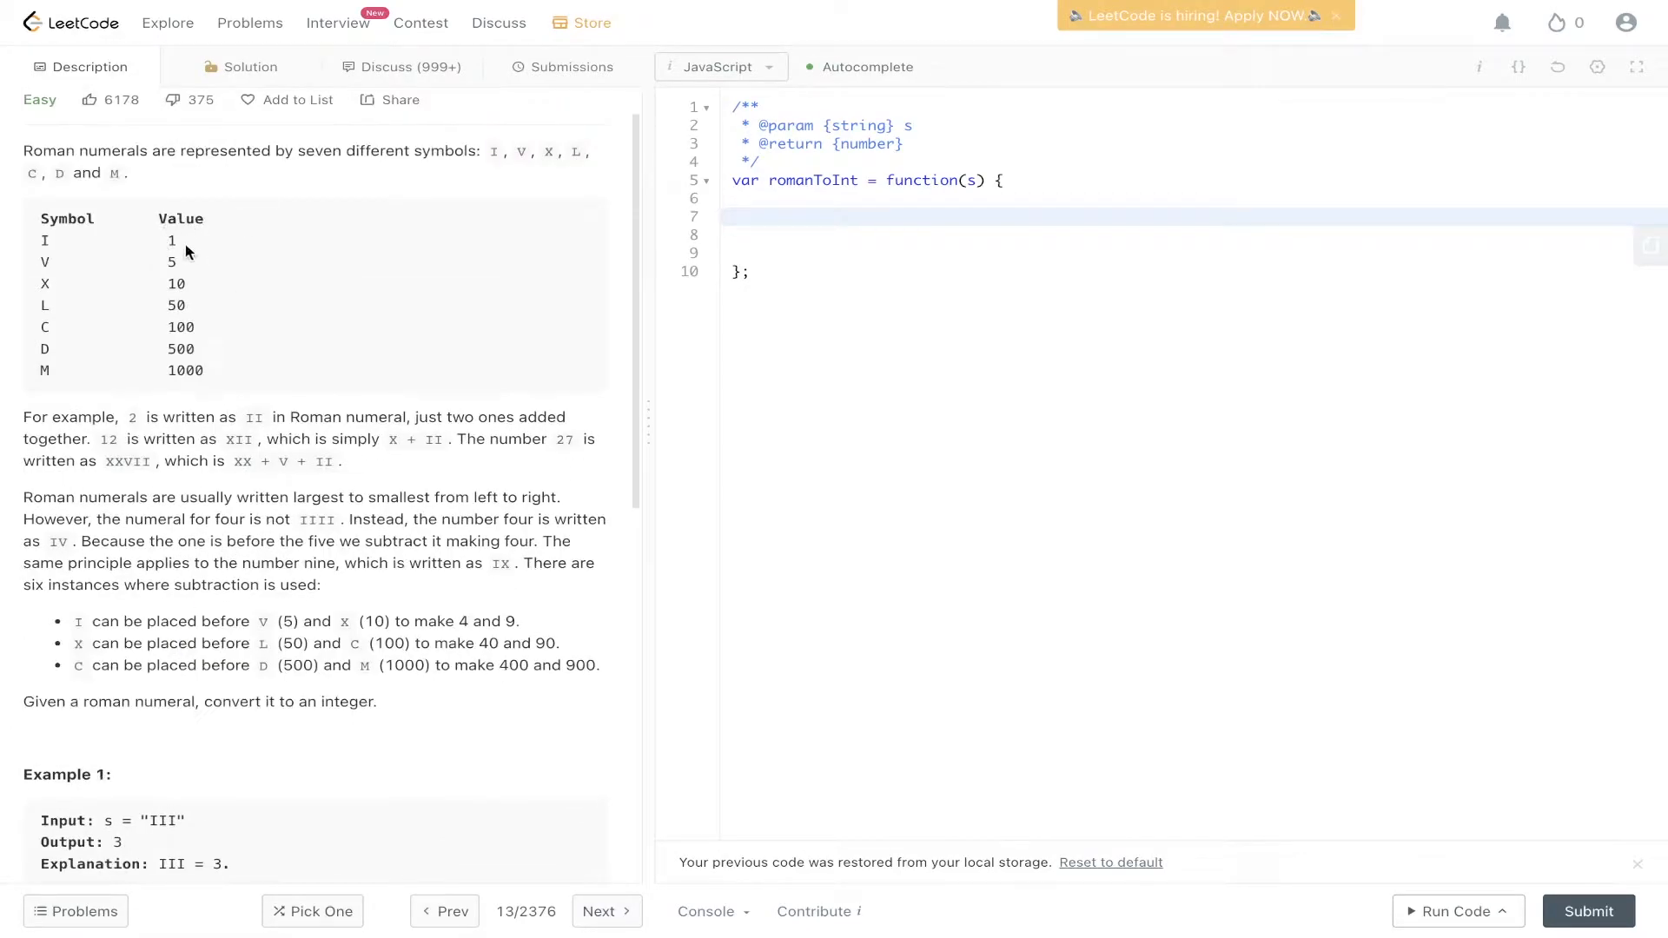
{"action": "scroll", "scroll_direction": "down", "scroll_amount": 3}
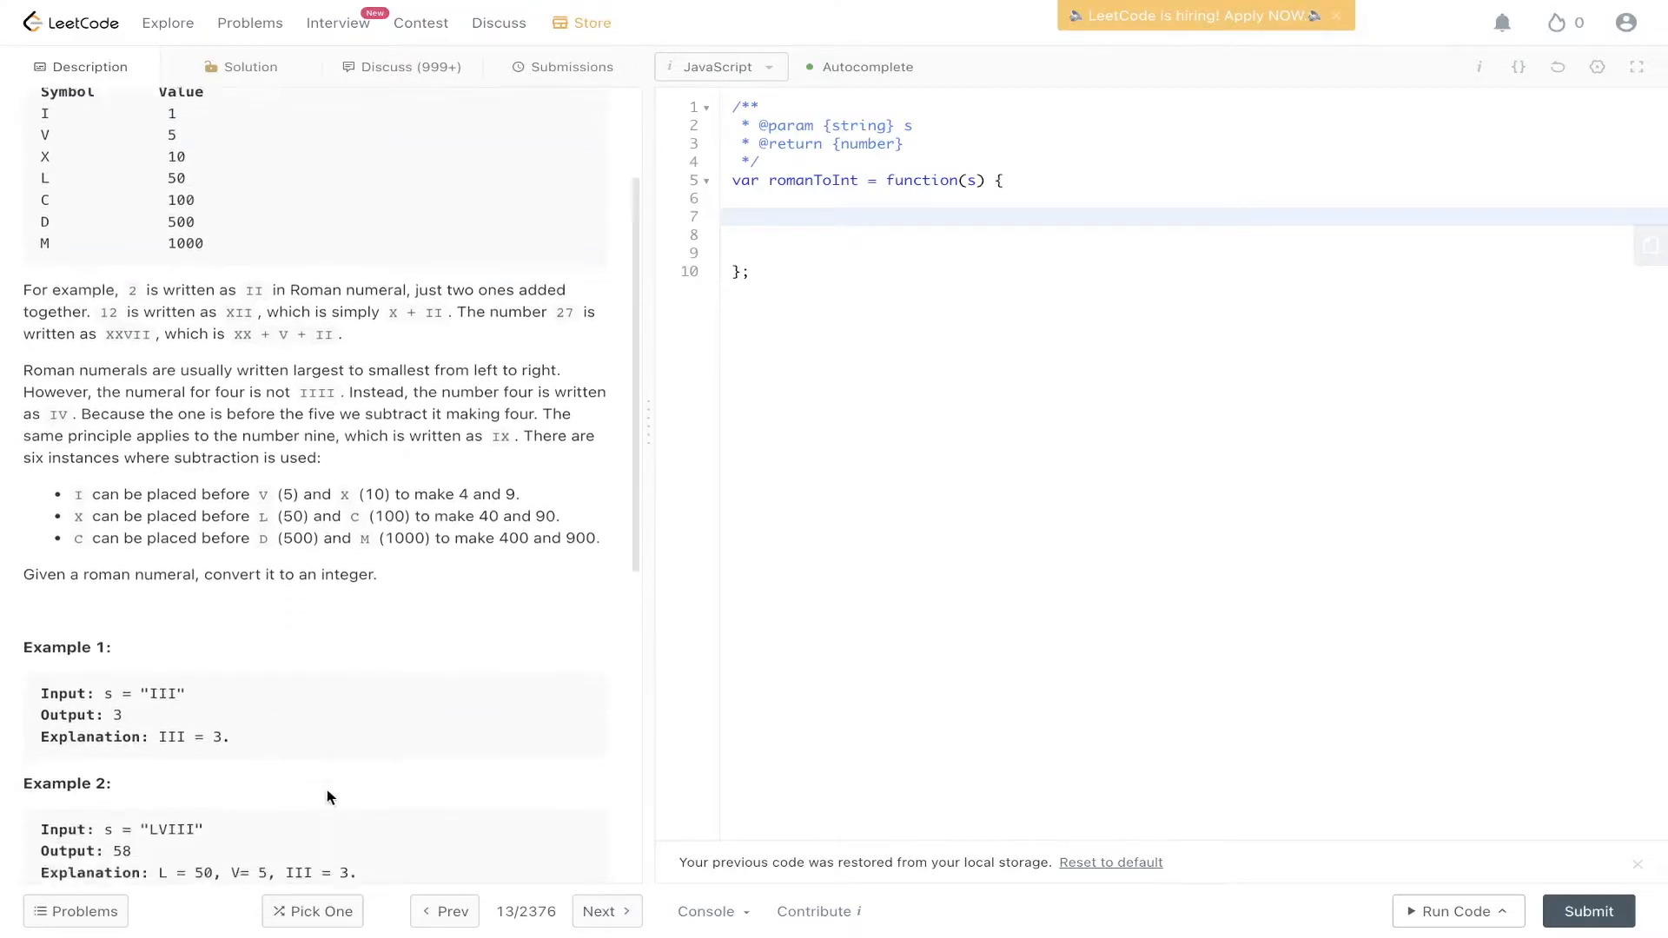
{"action": "scroll", "scroll_direction": "down", "scroll_amount": 3}
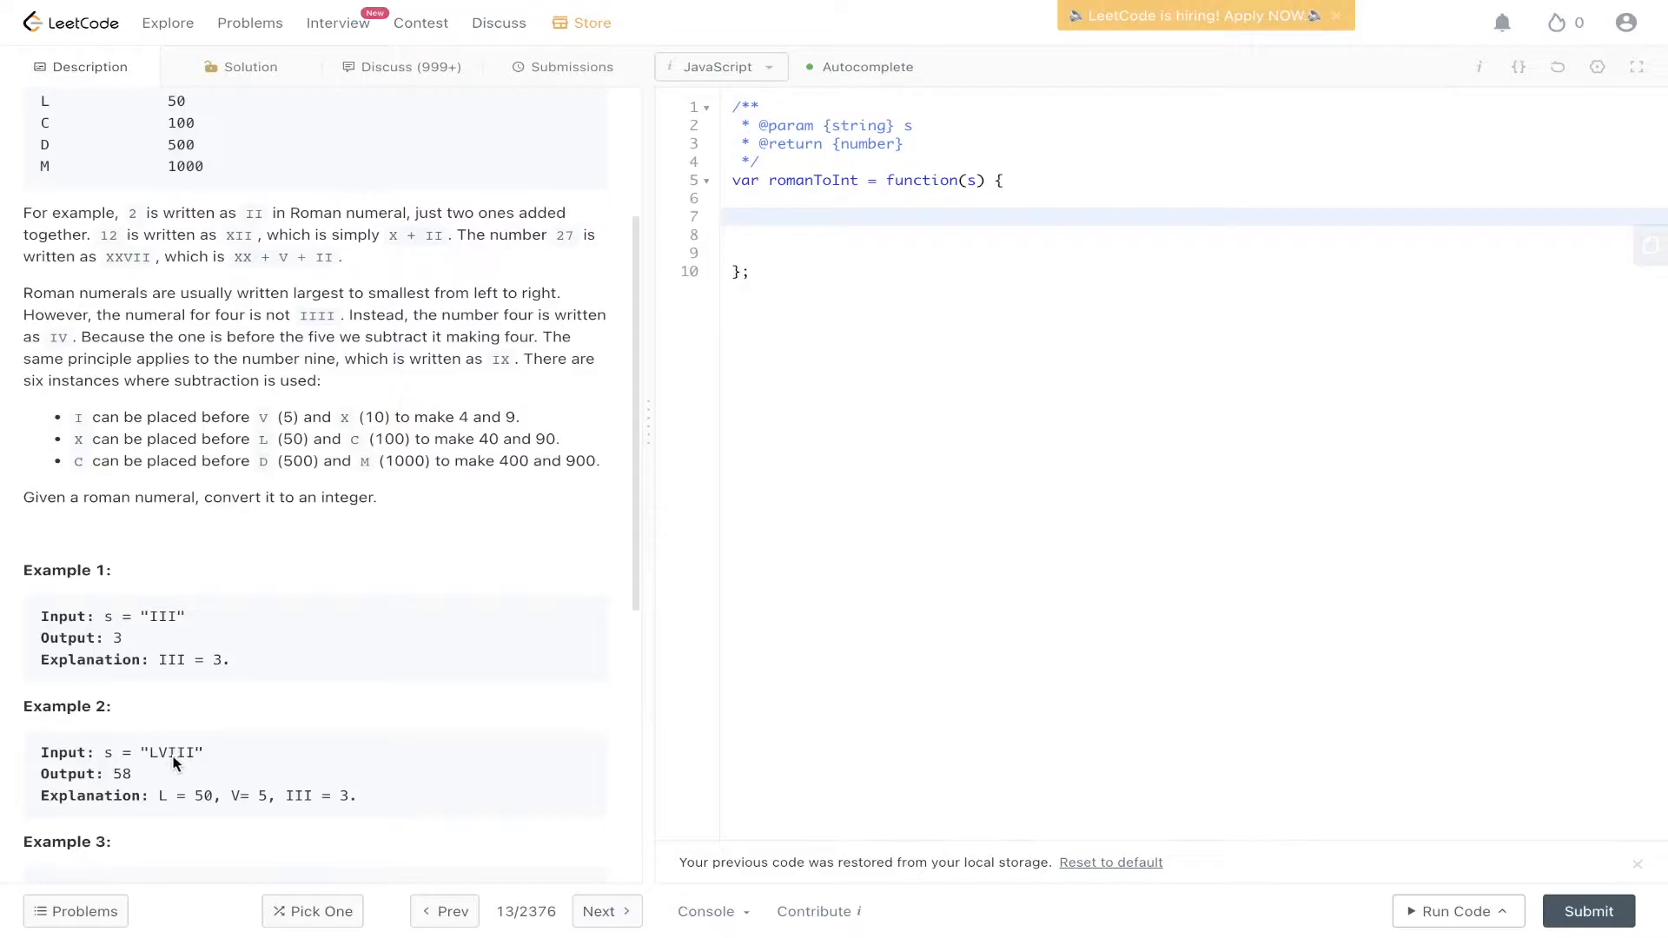
{"action": "mouse_move", "coordinate": [216, 768]}
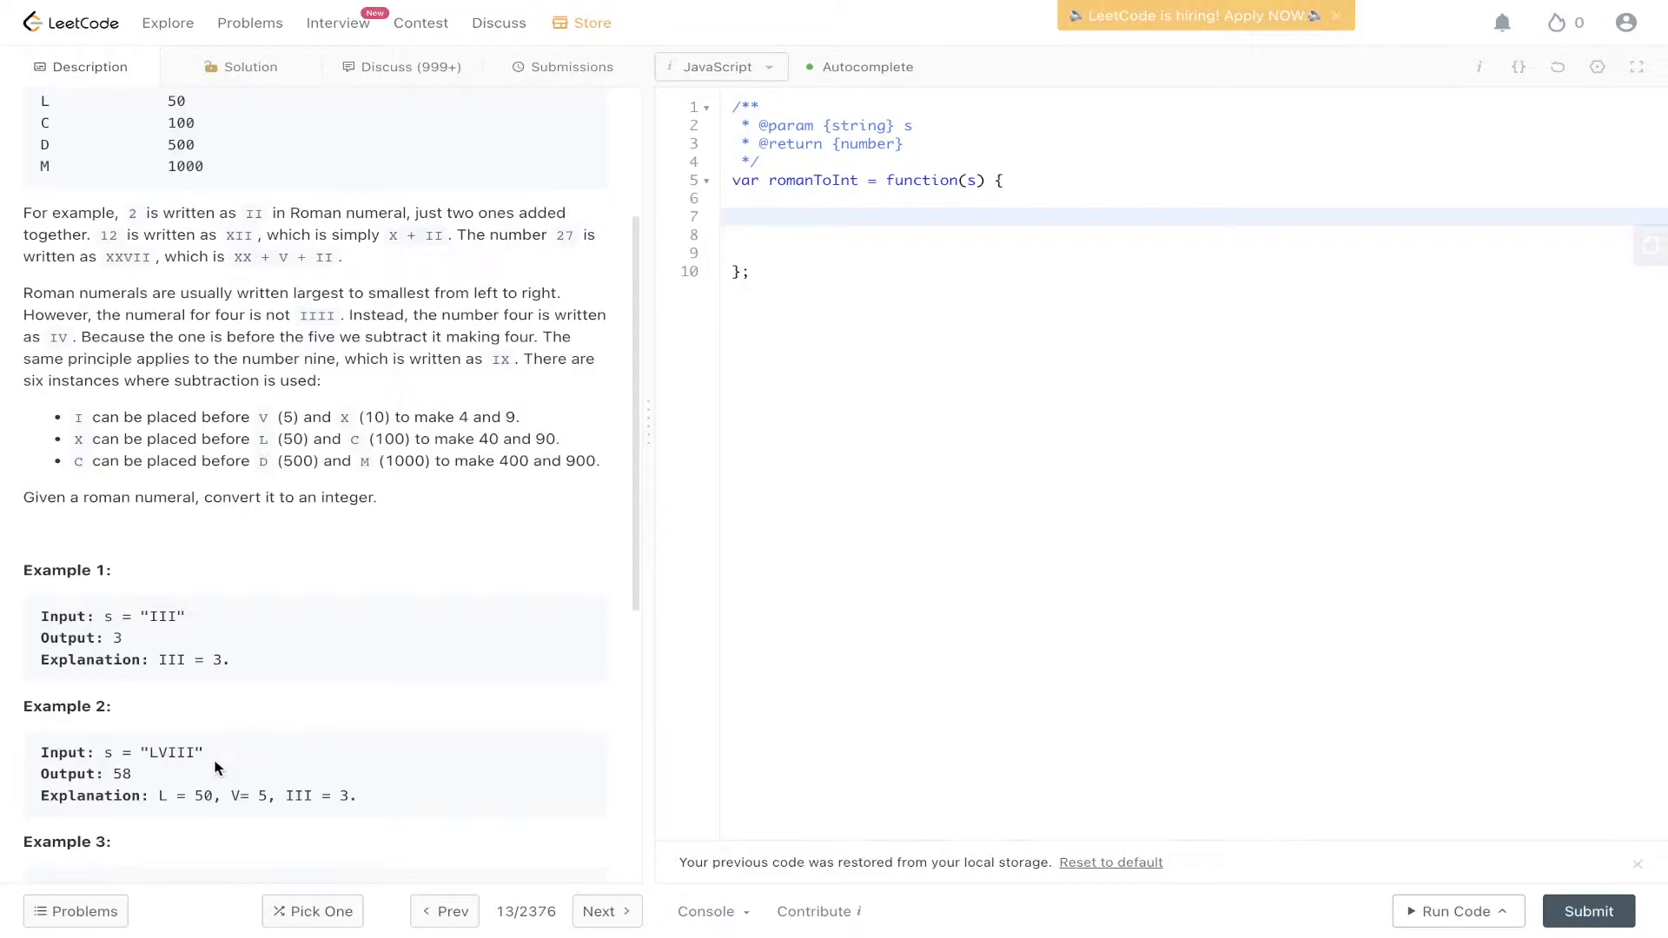
{"action": "scroll", "scroll_direction": "down", "scroll_amount": 3}
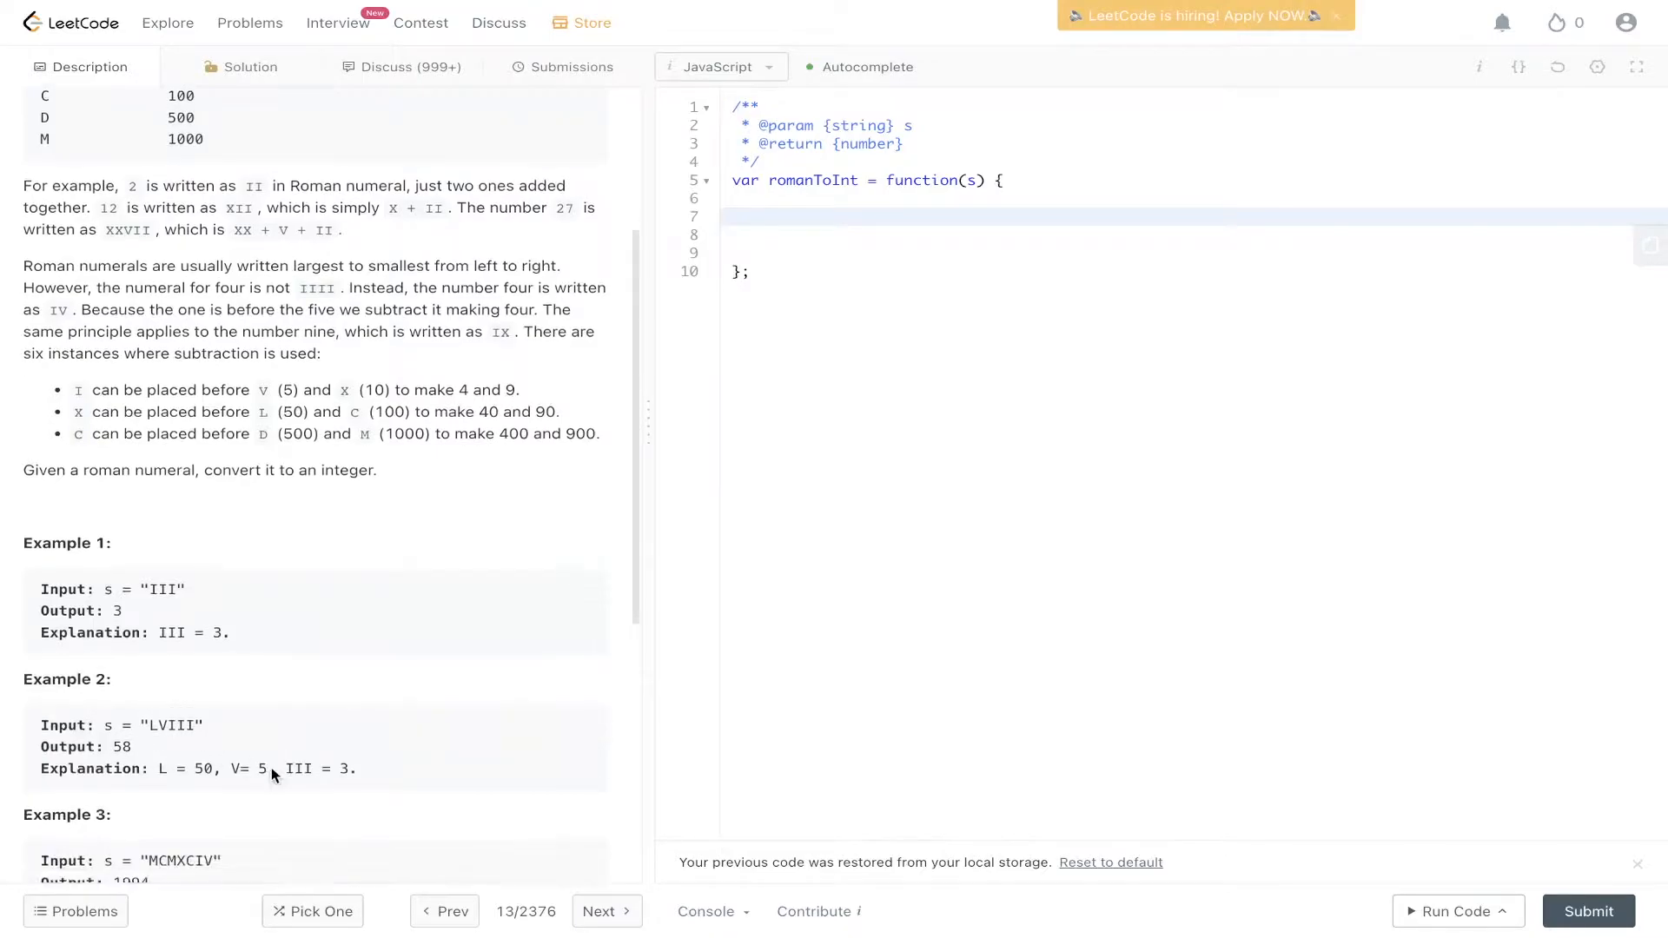
{"action": "scroll", "scroll_direction": "down", "scroll_amount": 3}
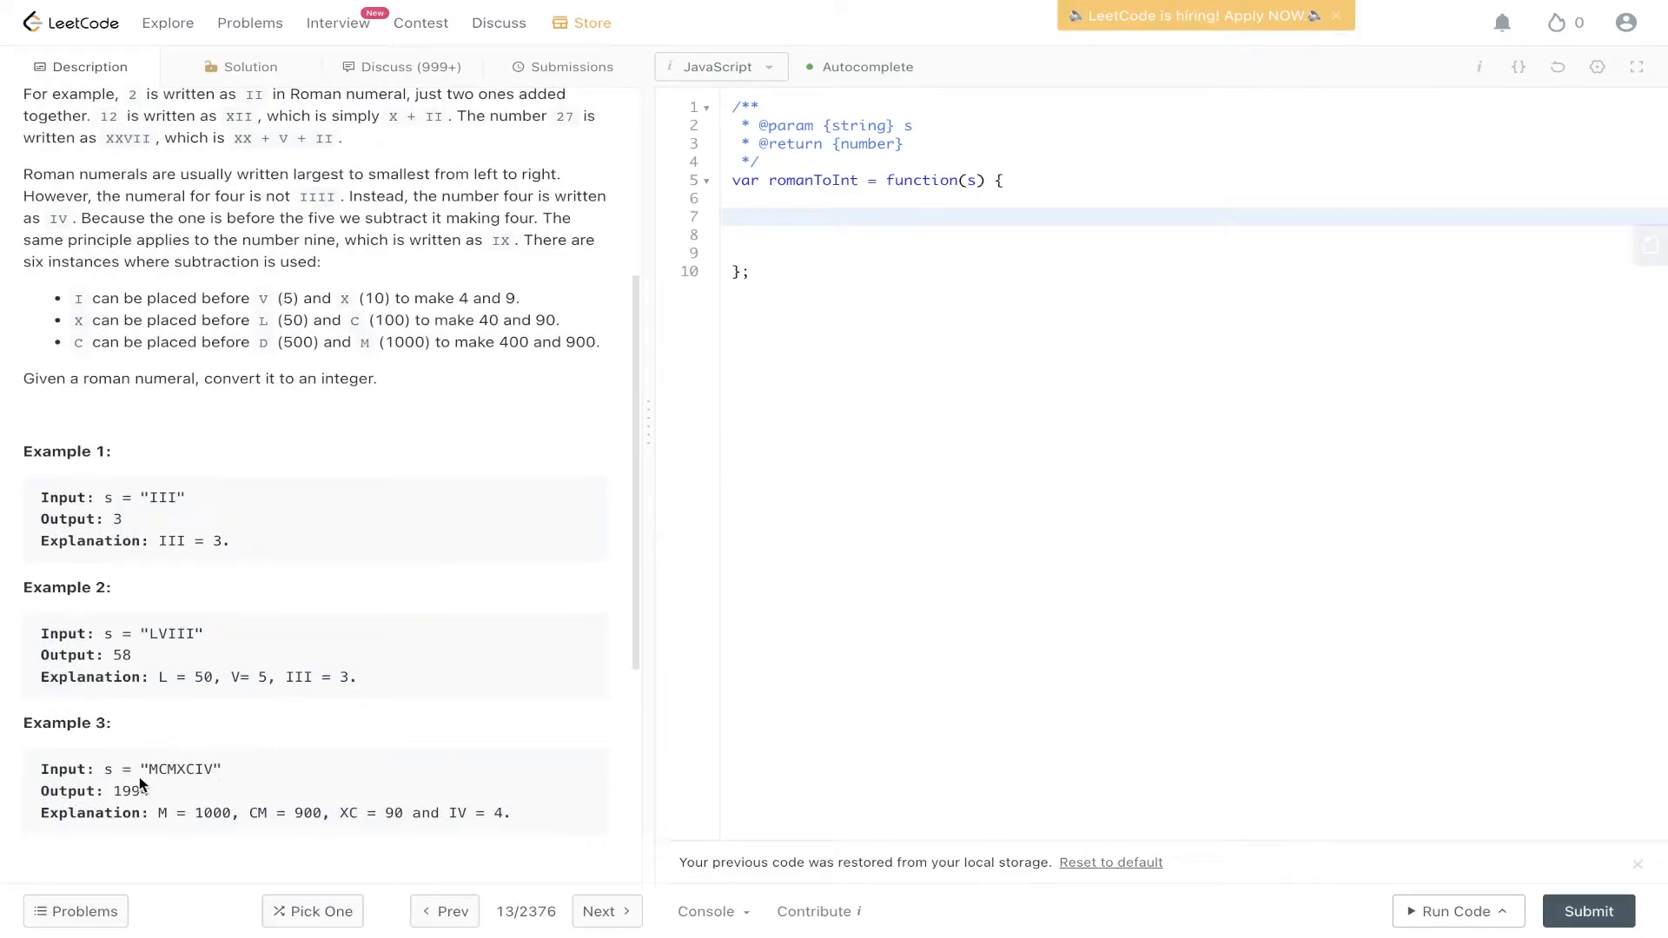
{"action": "mouse_move", "coordinate": [152, 796]}
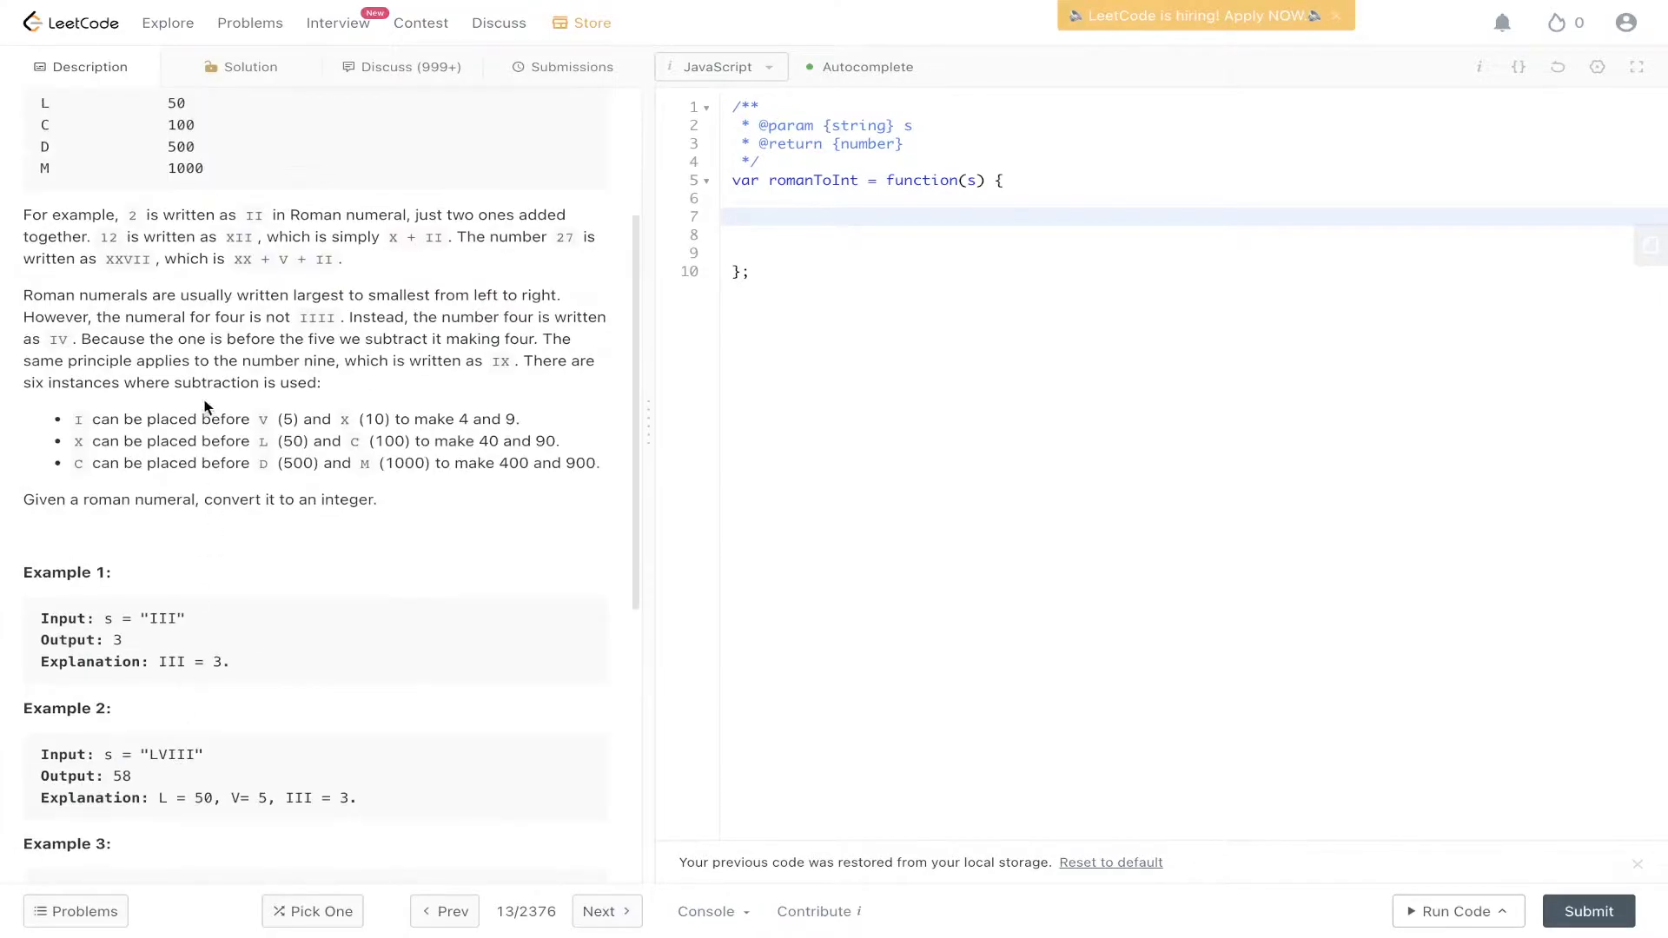
{"action": "scroll", "scroll_direction": "down", "scroll_amount": 3}
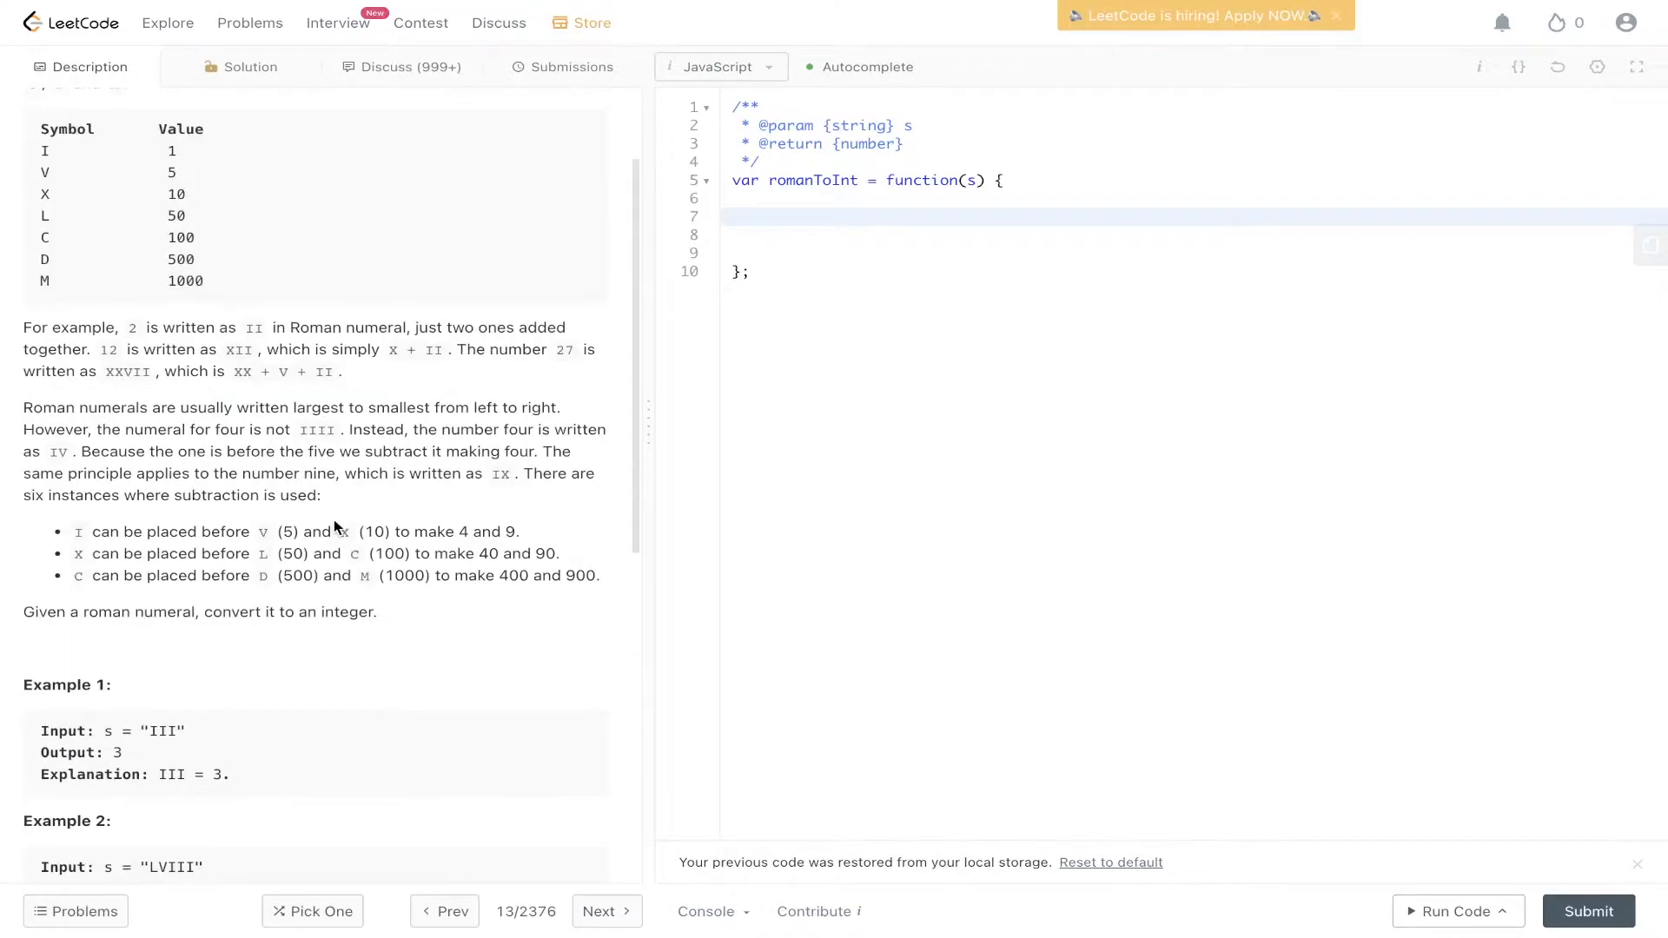
{"action": "scroll", "scroll_direction": "down", "scroll_amount": 3}
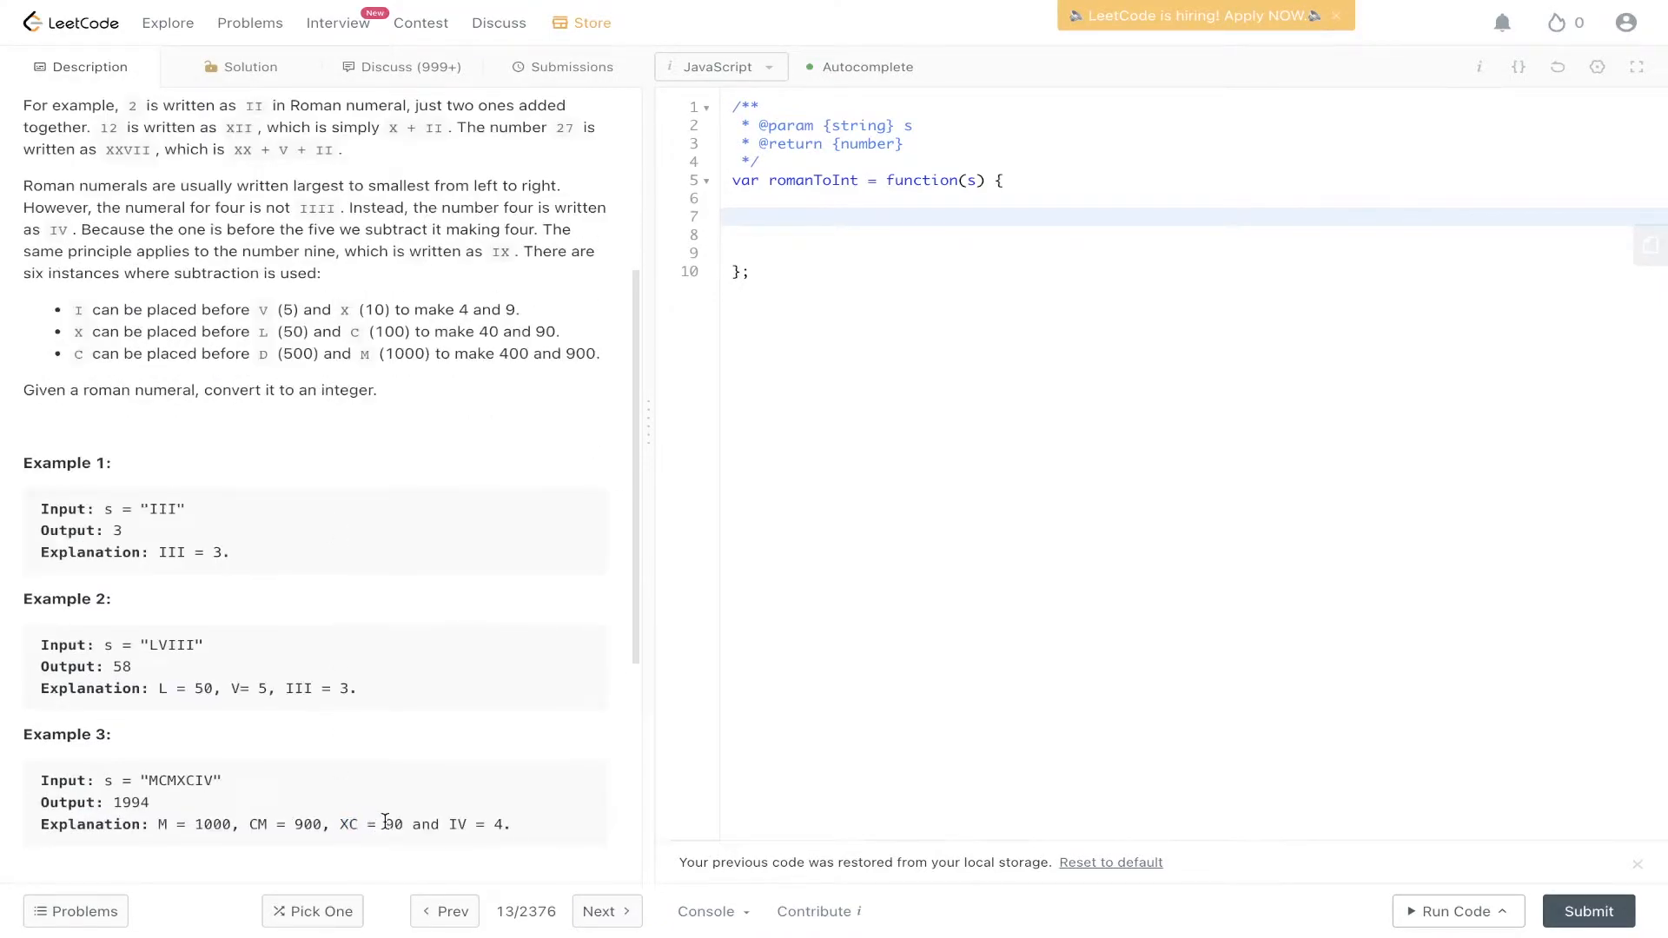
Step: Highlight the 90 in Example 3 and bracket the symbol pairs under MCMXCIV
{"action": "double_click", "coordinate": [389, 823]}
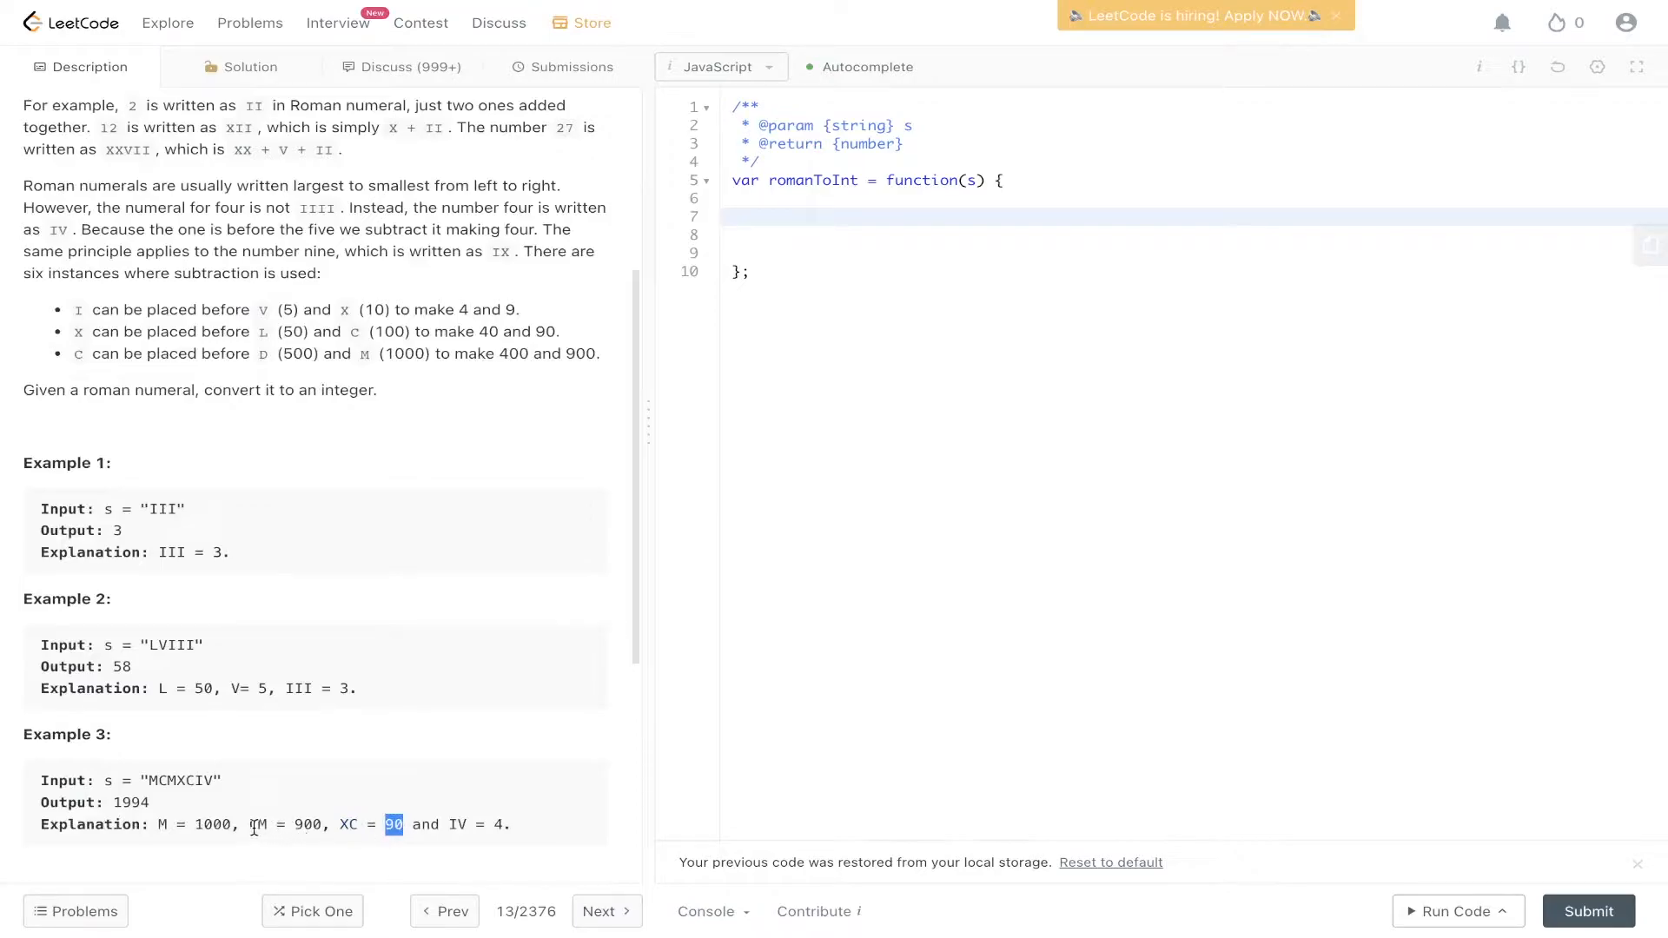
{"action": "mouse_move", "coordinate": [521, 833]}
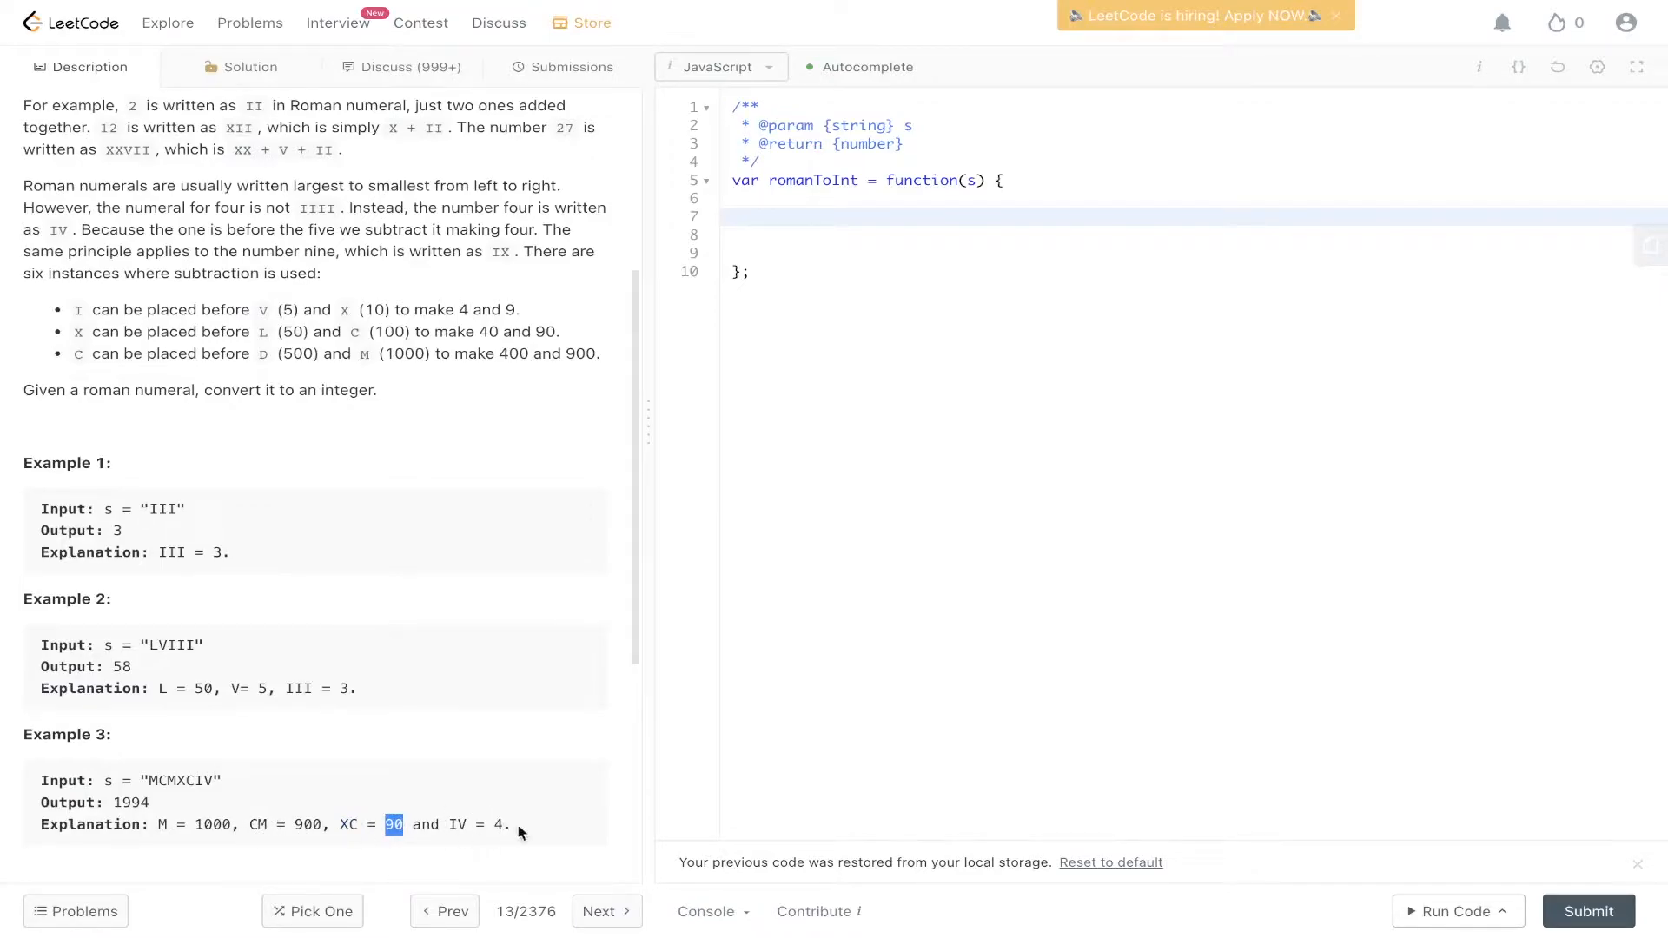
{"action": "left_click_drag", "start_coordinate": [389, 824], "coordinate": [514, 824]}
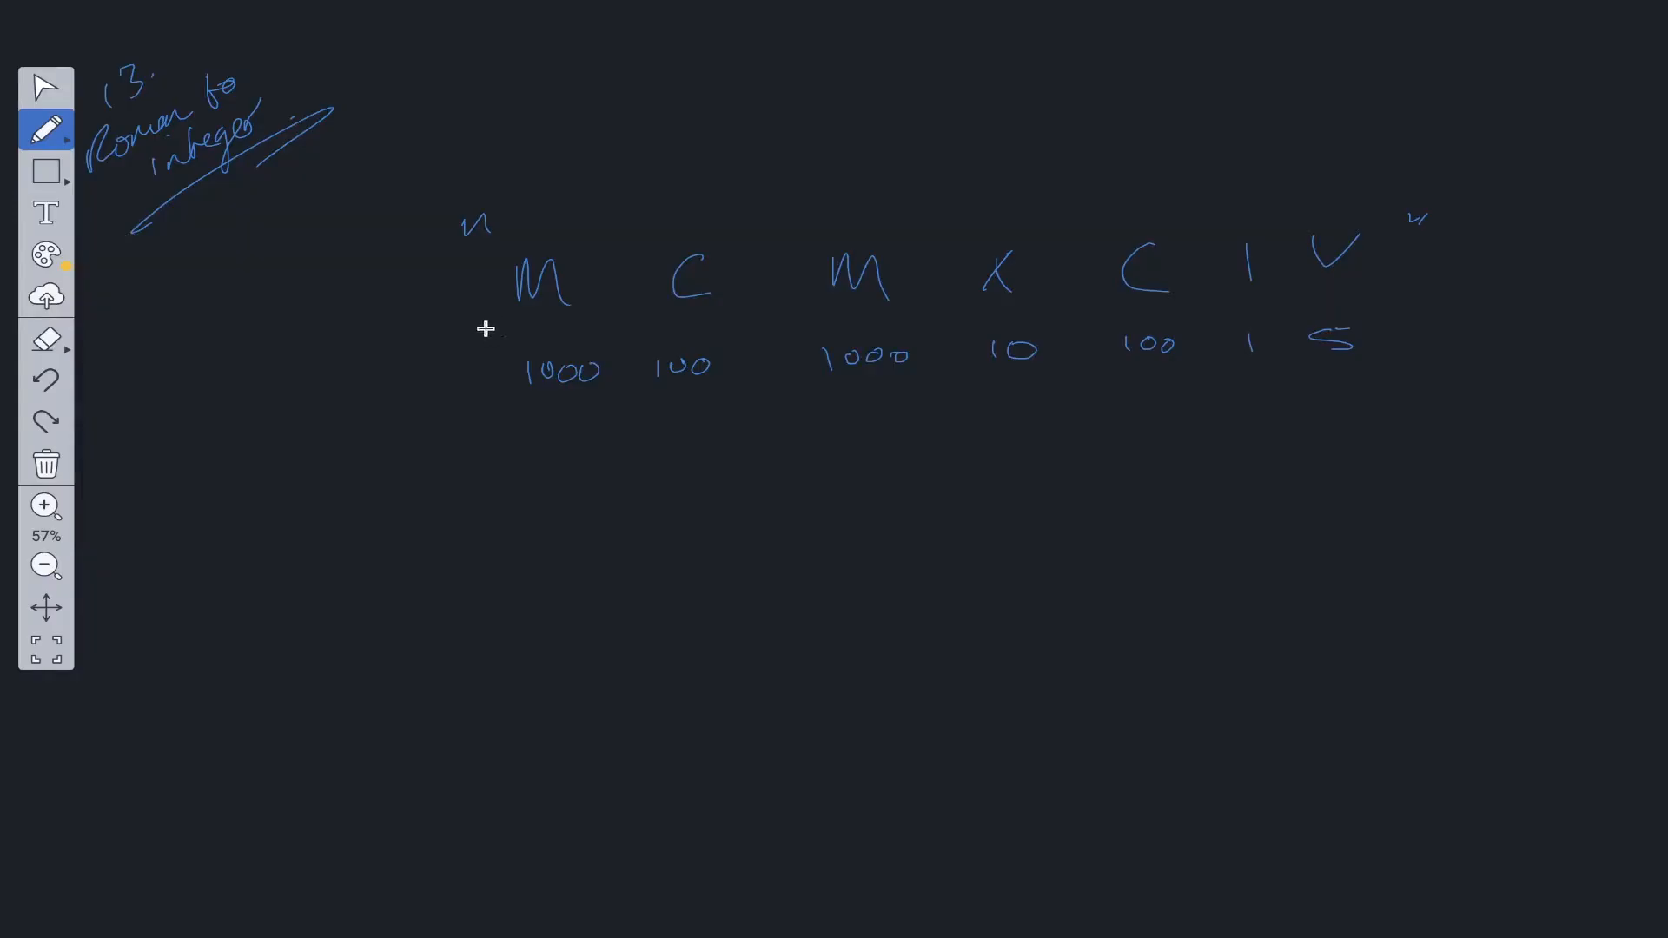
{"action": "left_click_drag", "start_coordinate": [473, 333], "coordinate": [622, 330]}
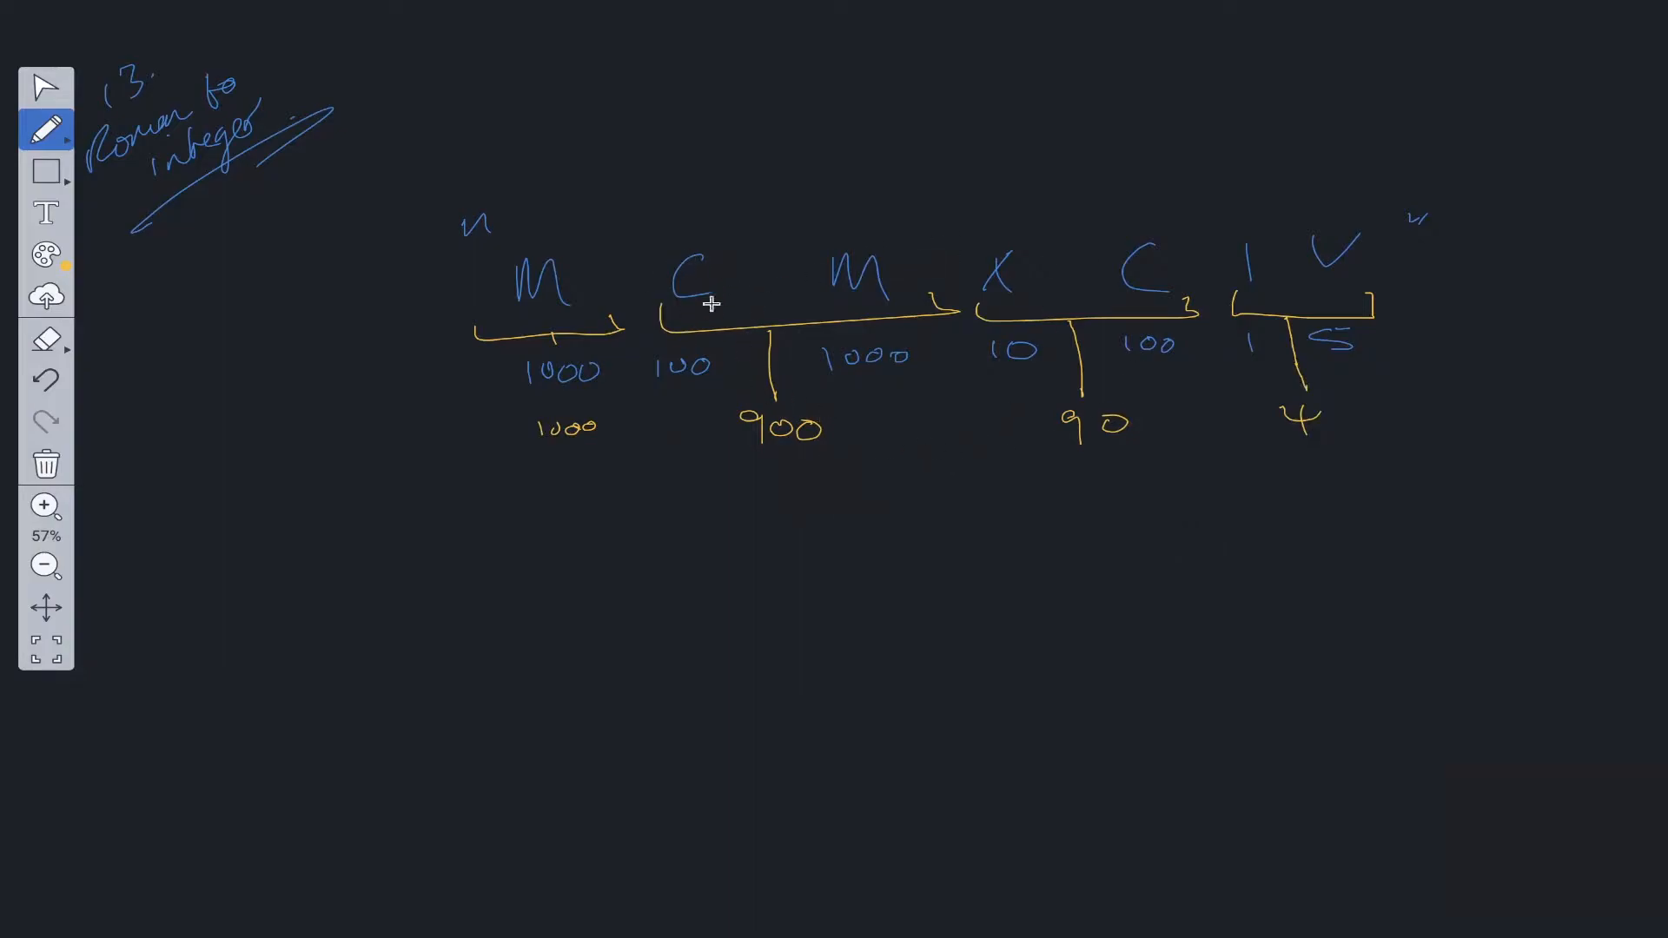
Step: Underline the 100 beneath the first C in red
{"action": "left_click_drag", "start_coordinate": [657, 380], "coordinate": [710, 380]}
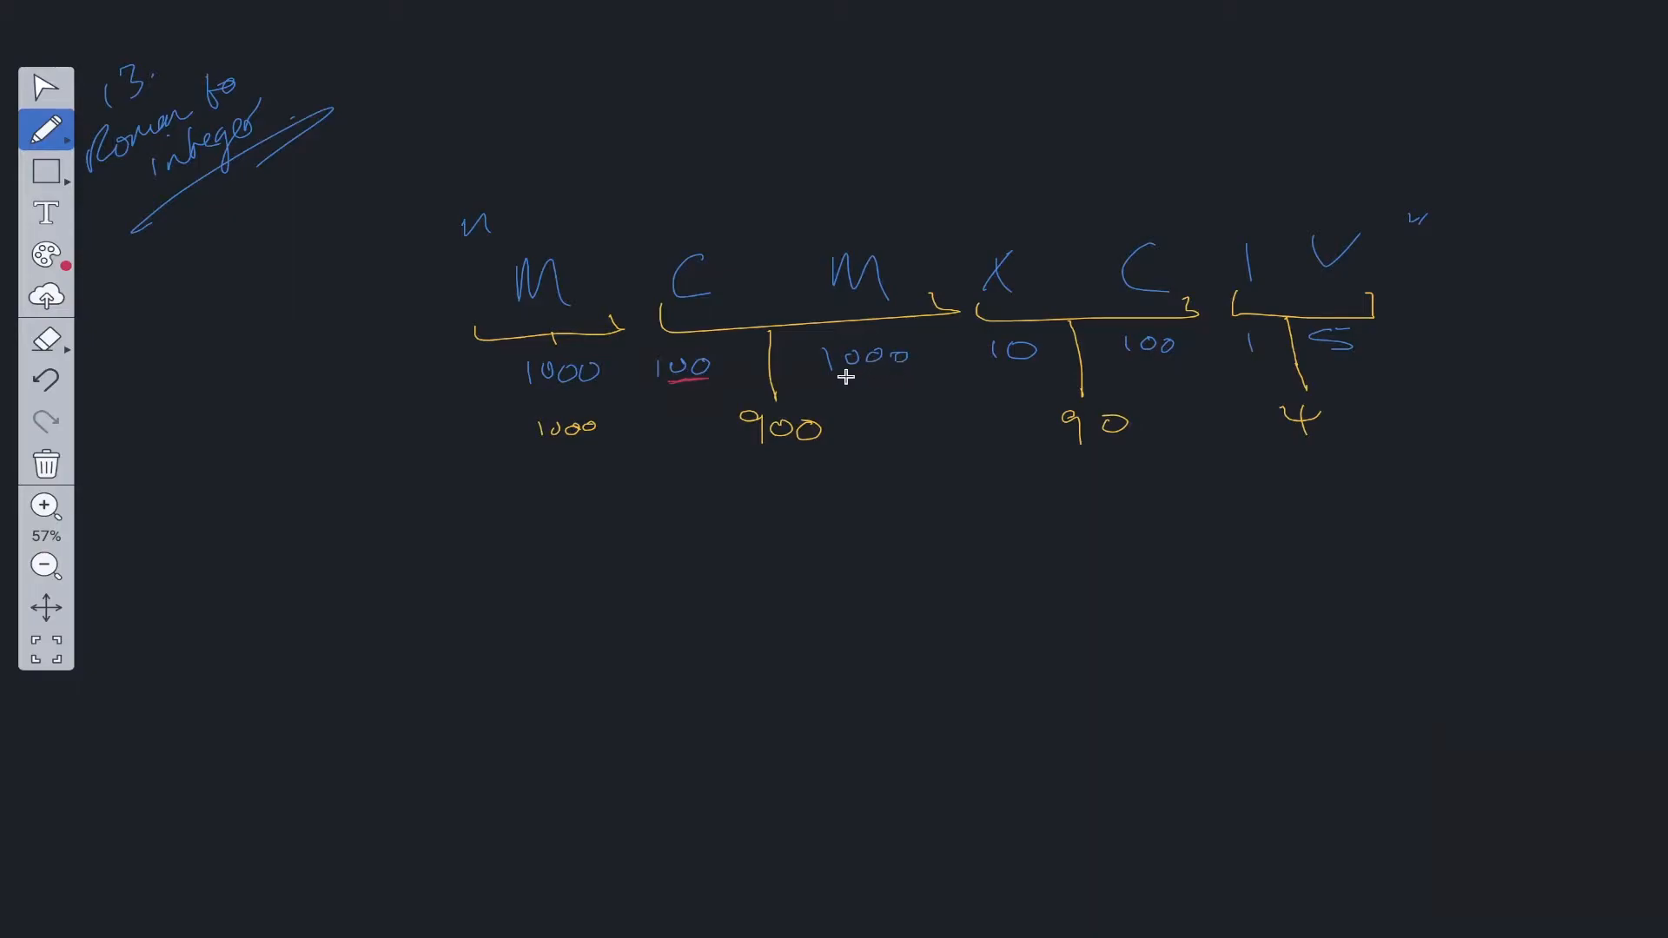
{"action": "left_click_drag", "start_coordinate": [821, 375], "coordinate": [909, 372]}
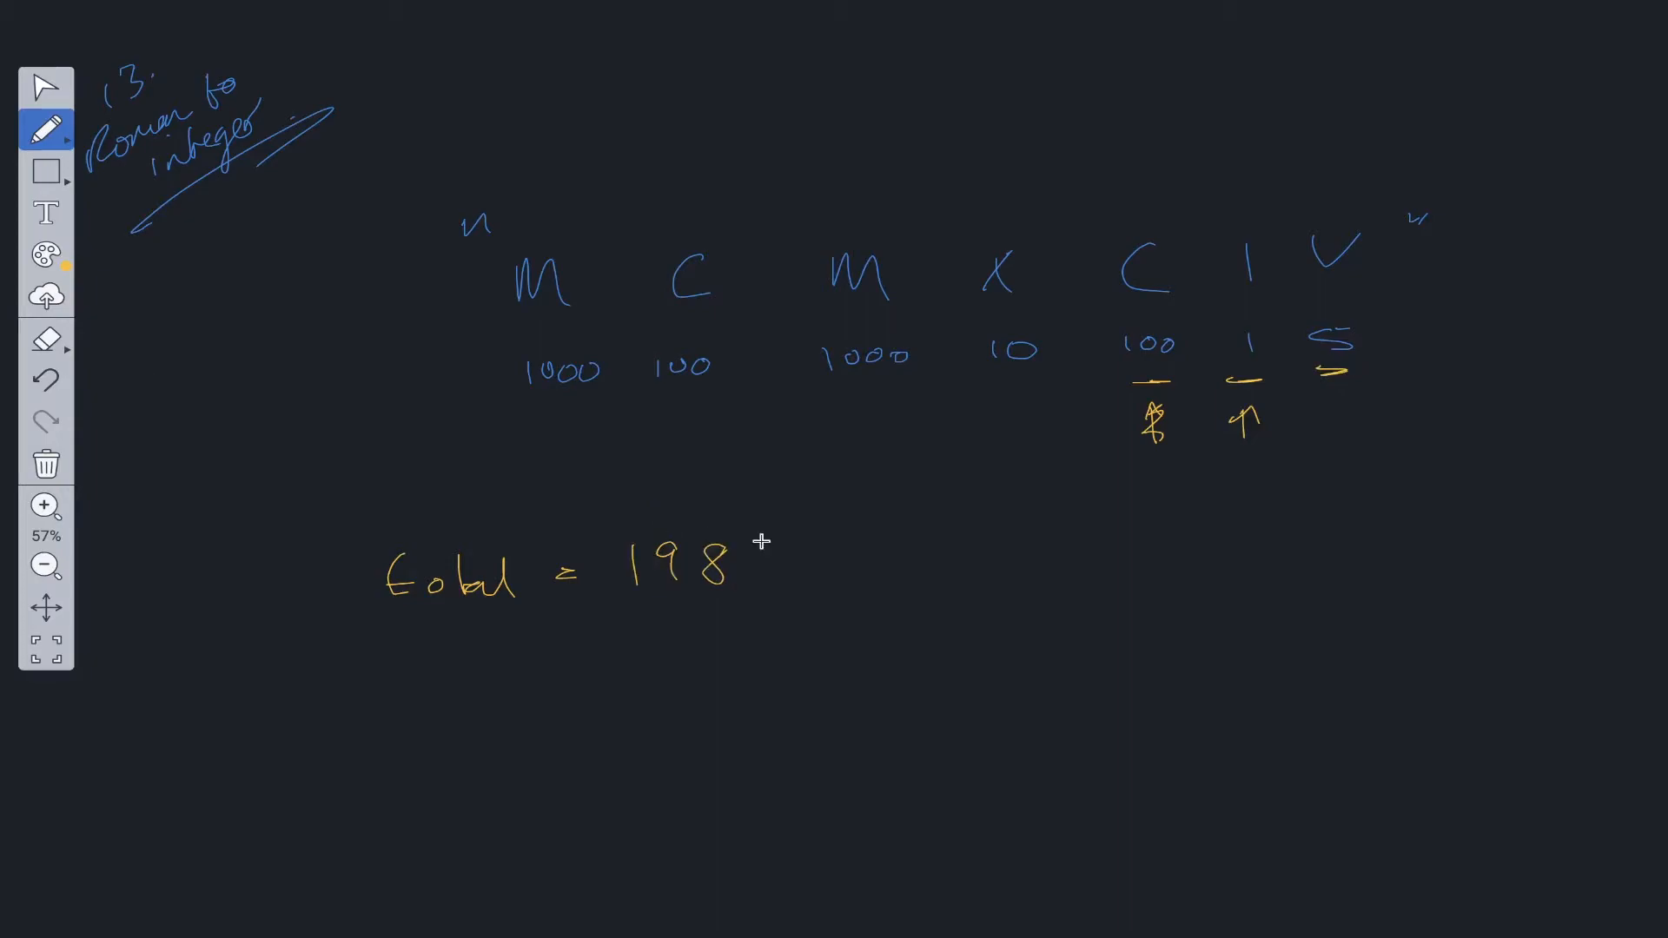
Step: Continue the running-total walkthrough so it reads total = 198
{"action": "left_click_drag", "start_coordinate": [761, 542], "coordinate": [762, 596]}
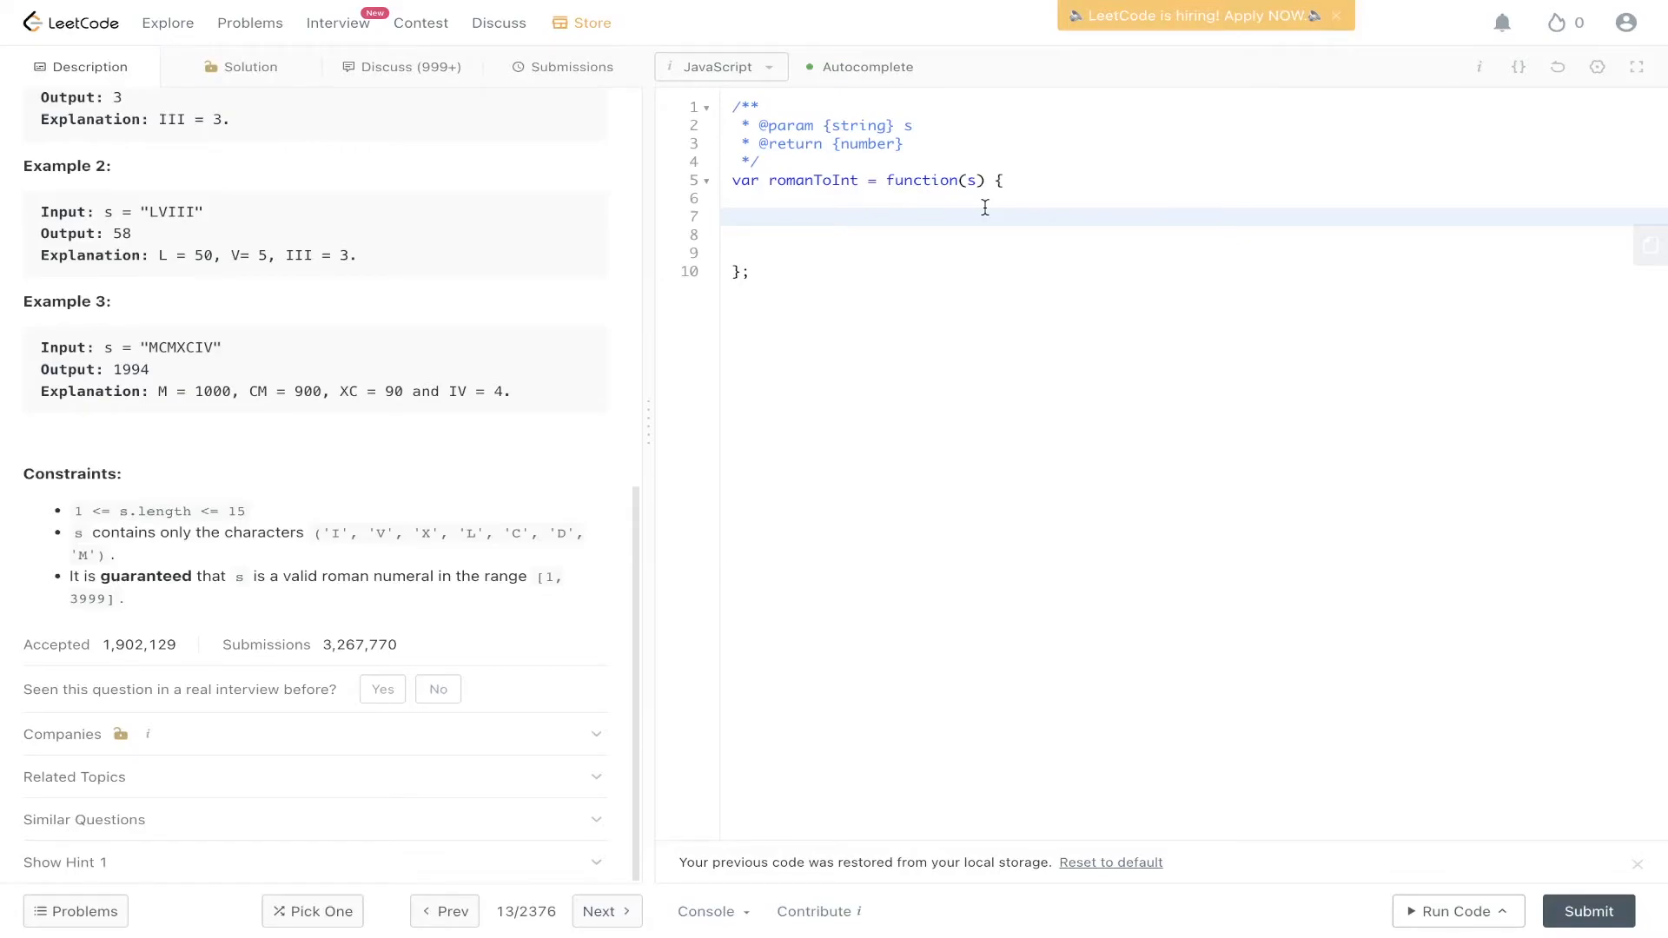
Step: Declare symbols map (I 1, V 5, X 10, L 50, C 100, D 500, M 1000) and total = 0
{"action": "type", "text": "const symbols = {"}
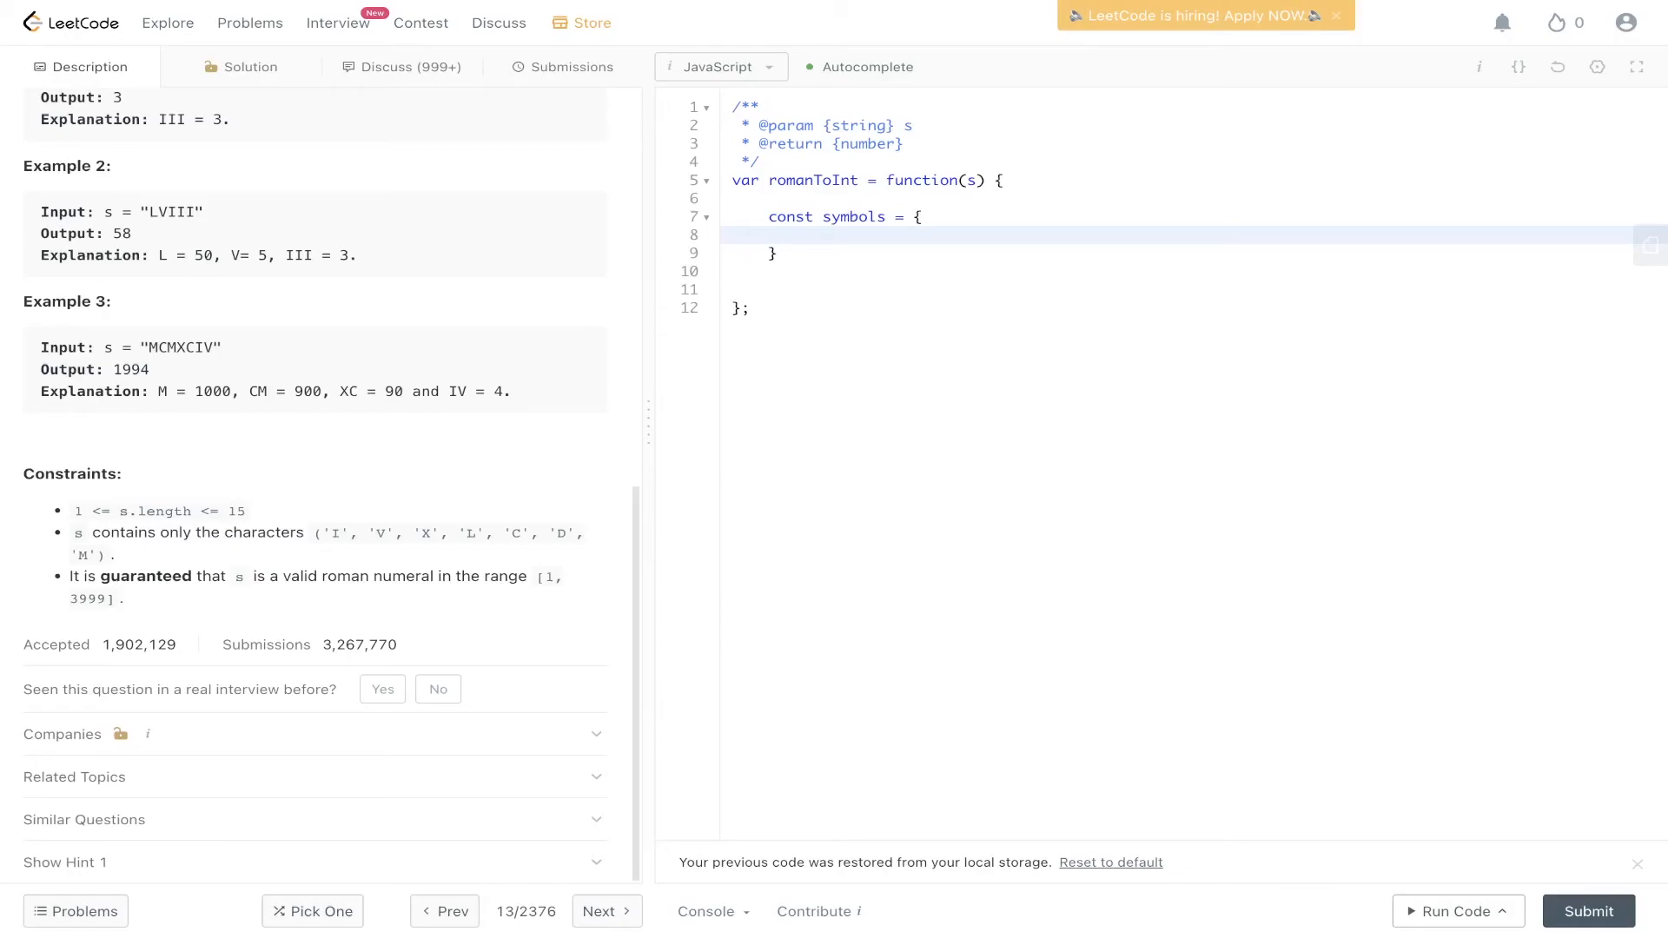
{"action": "type", "text": "'I': 1,\\n'V': 5,\\n'X': 10,\\n'L': 50,\\n'C': 100,\\n'D': 500,\\n'M': 1000"}
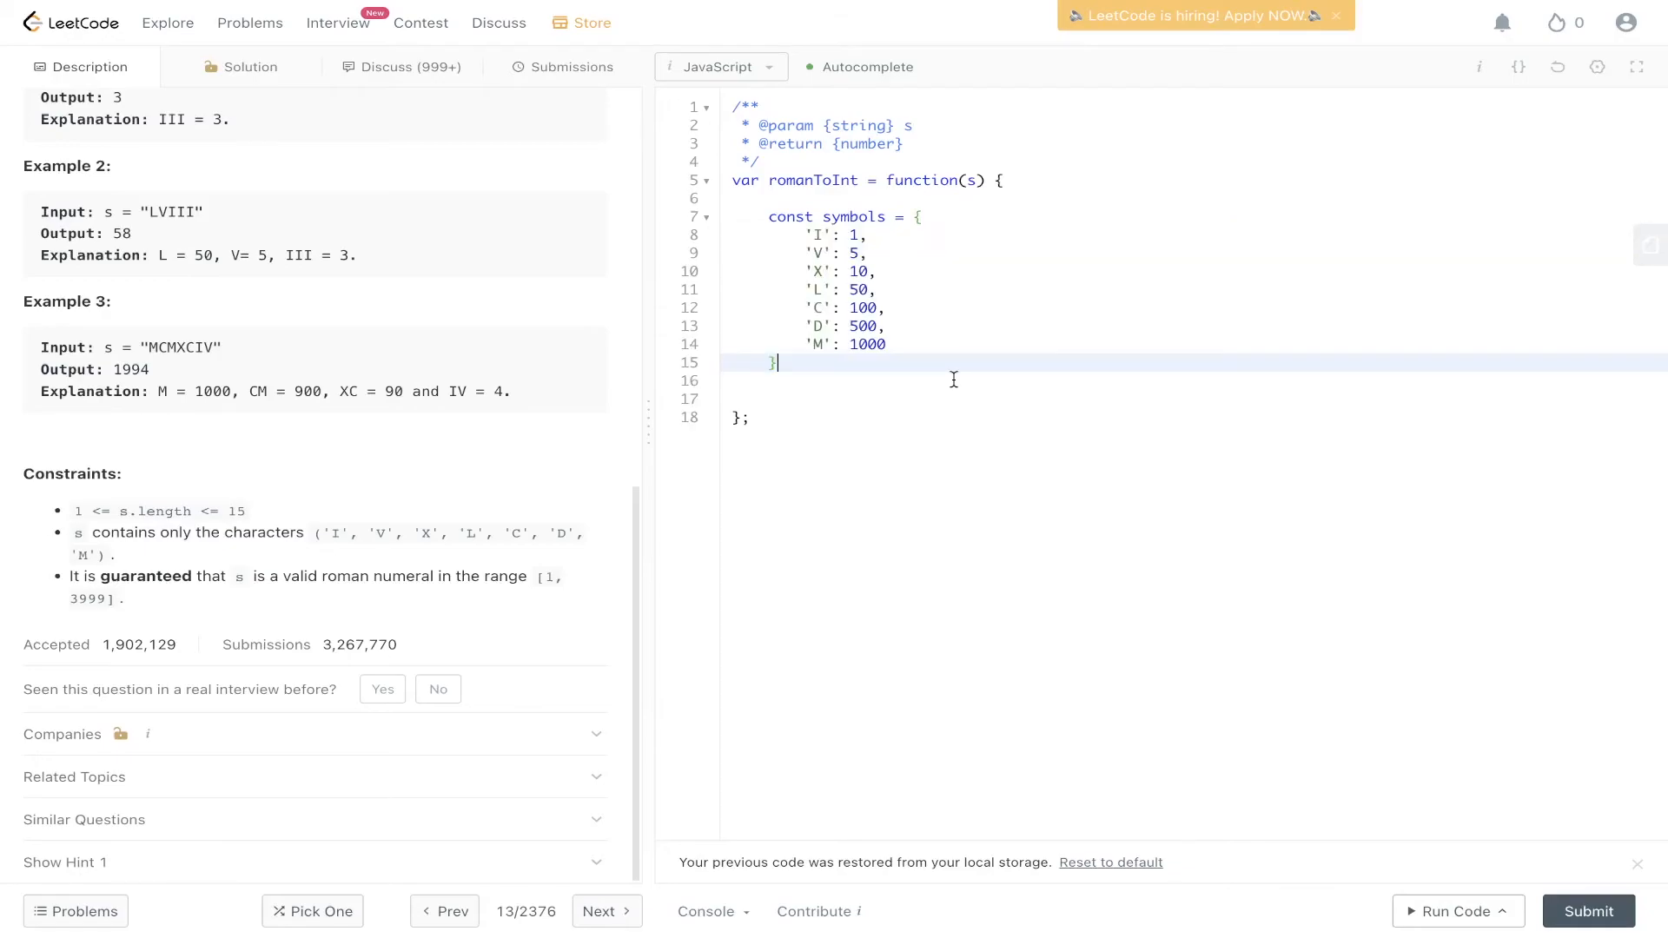
{"action": "type", "text": "let total = 0;"}
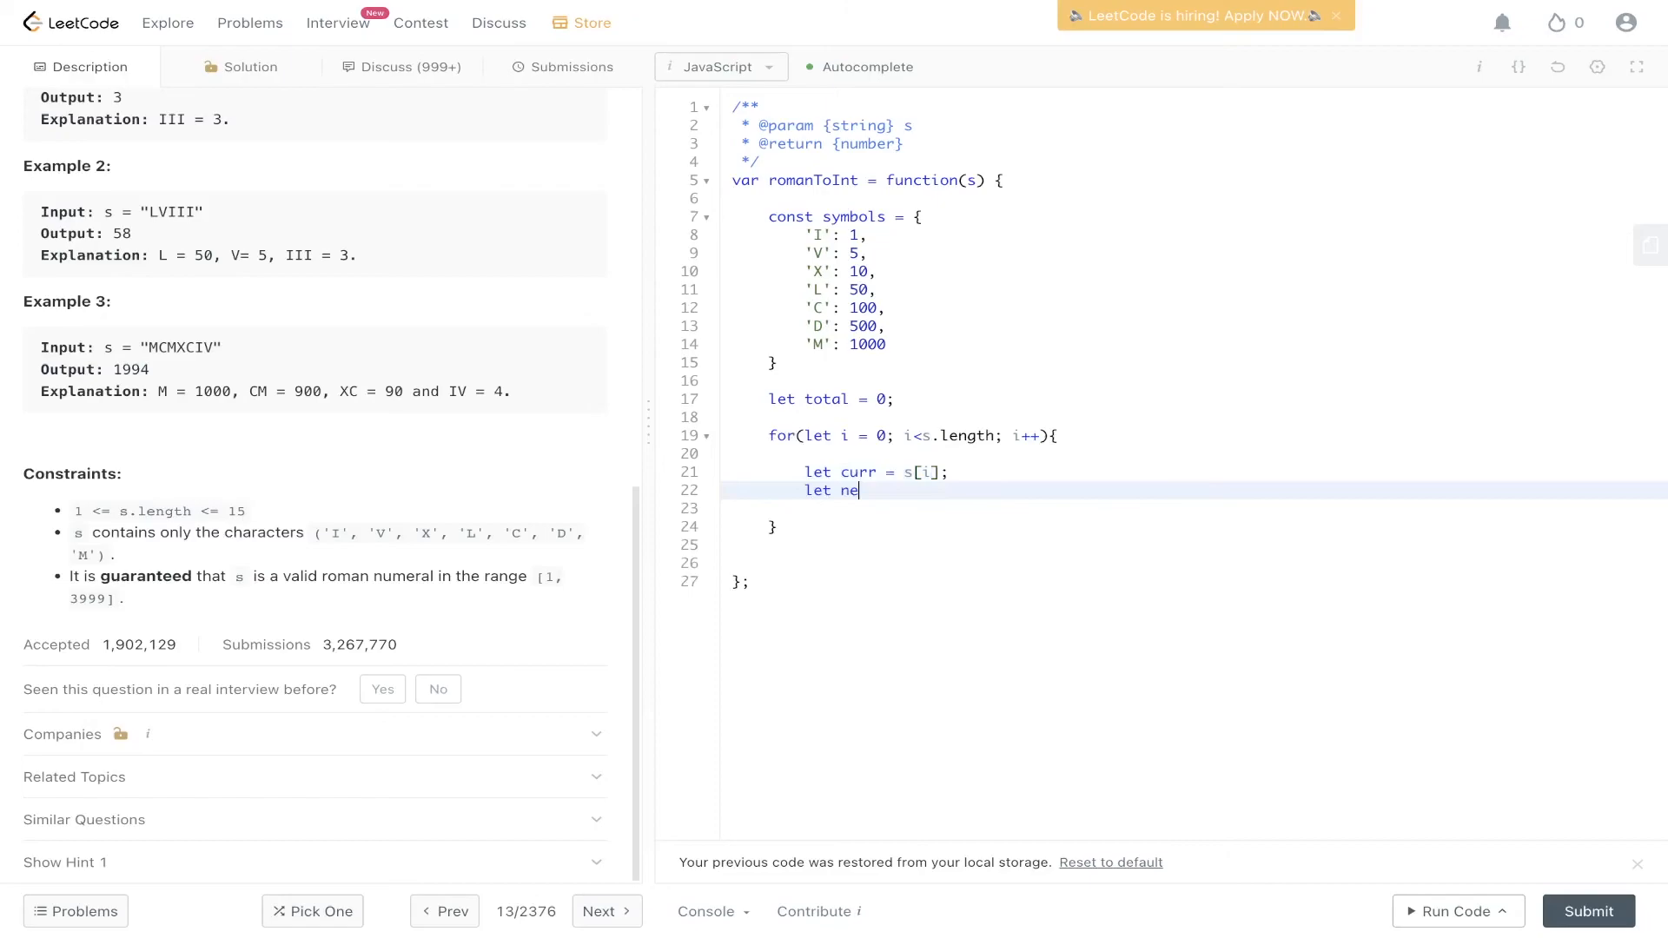
Step: Set next = s[i+1] and start an if comparing symbols[curr] with the next symbol
{"action": "type", "text": "xt = s["}
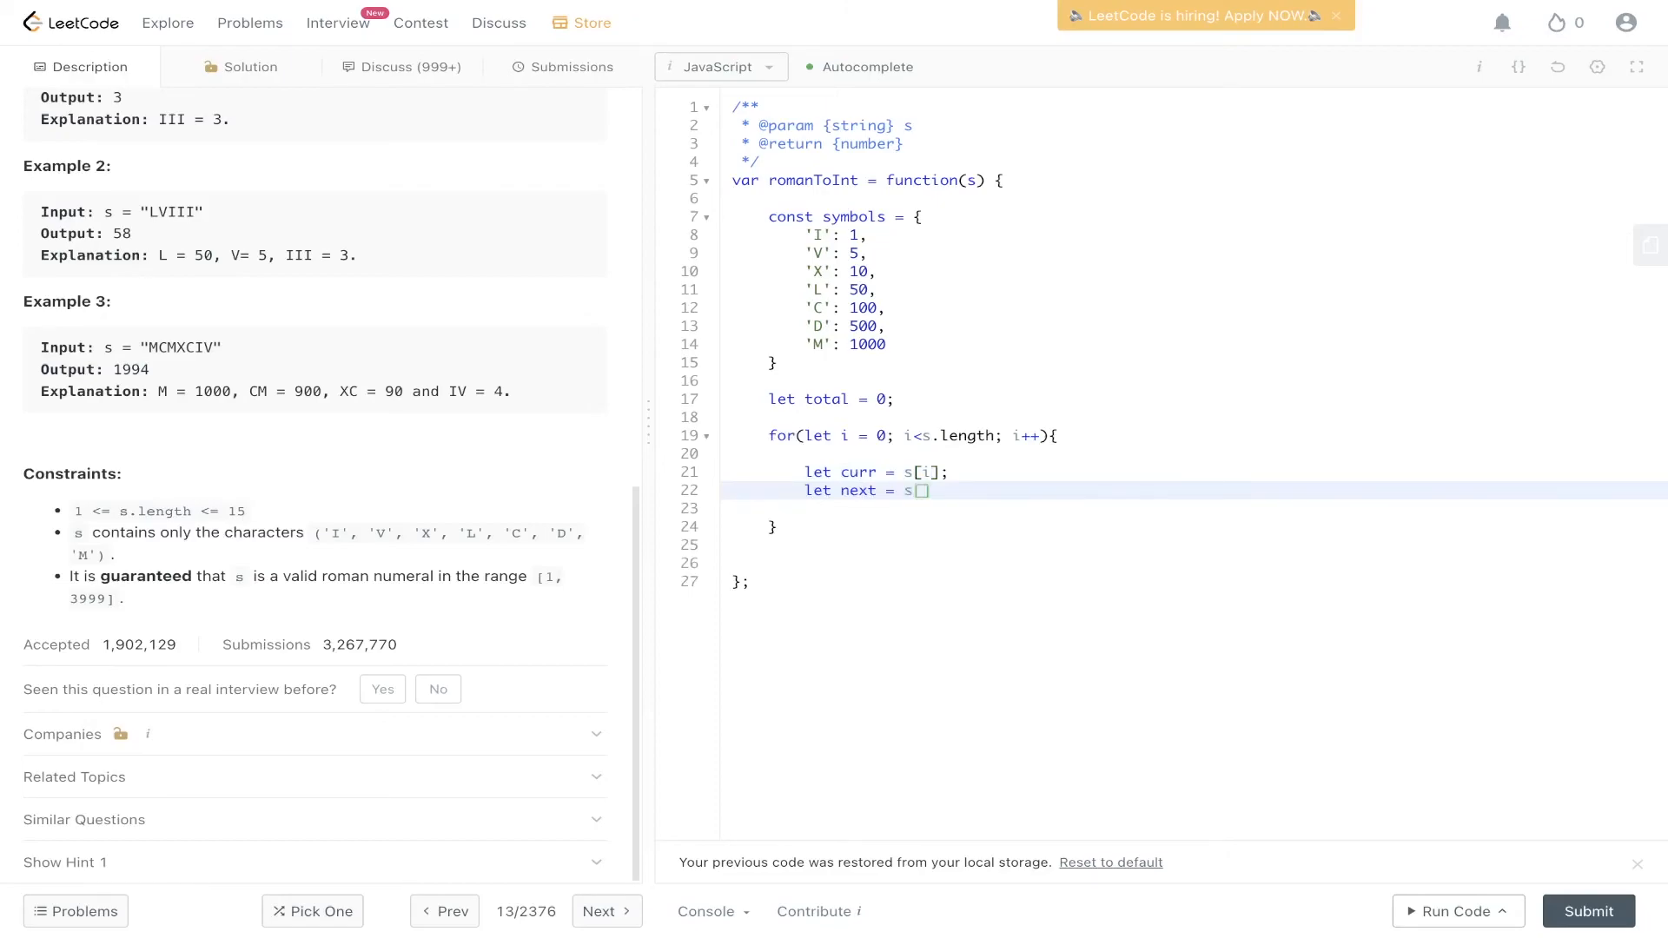
{"action": "type", "text": "i+1];"}
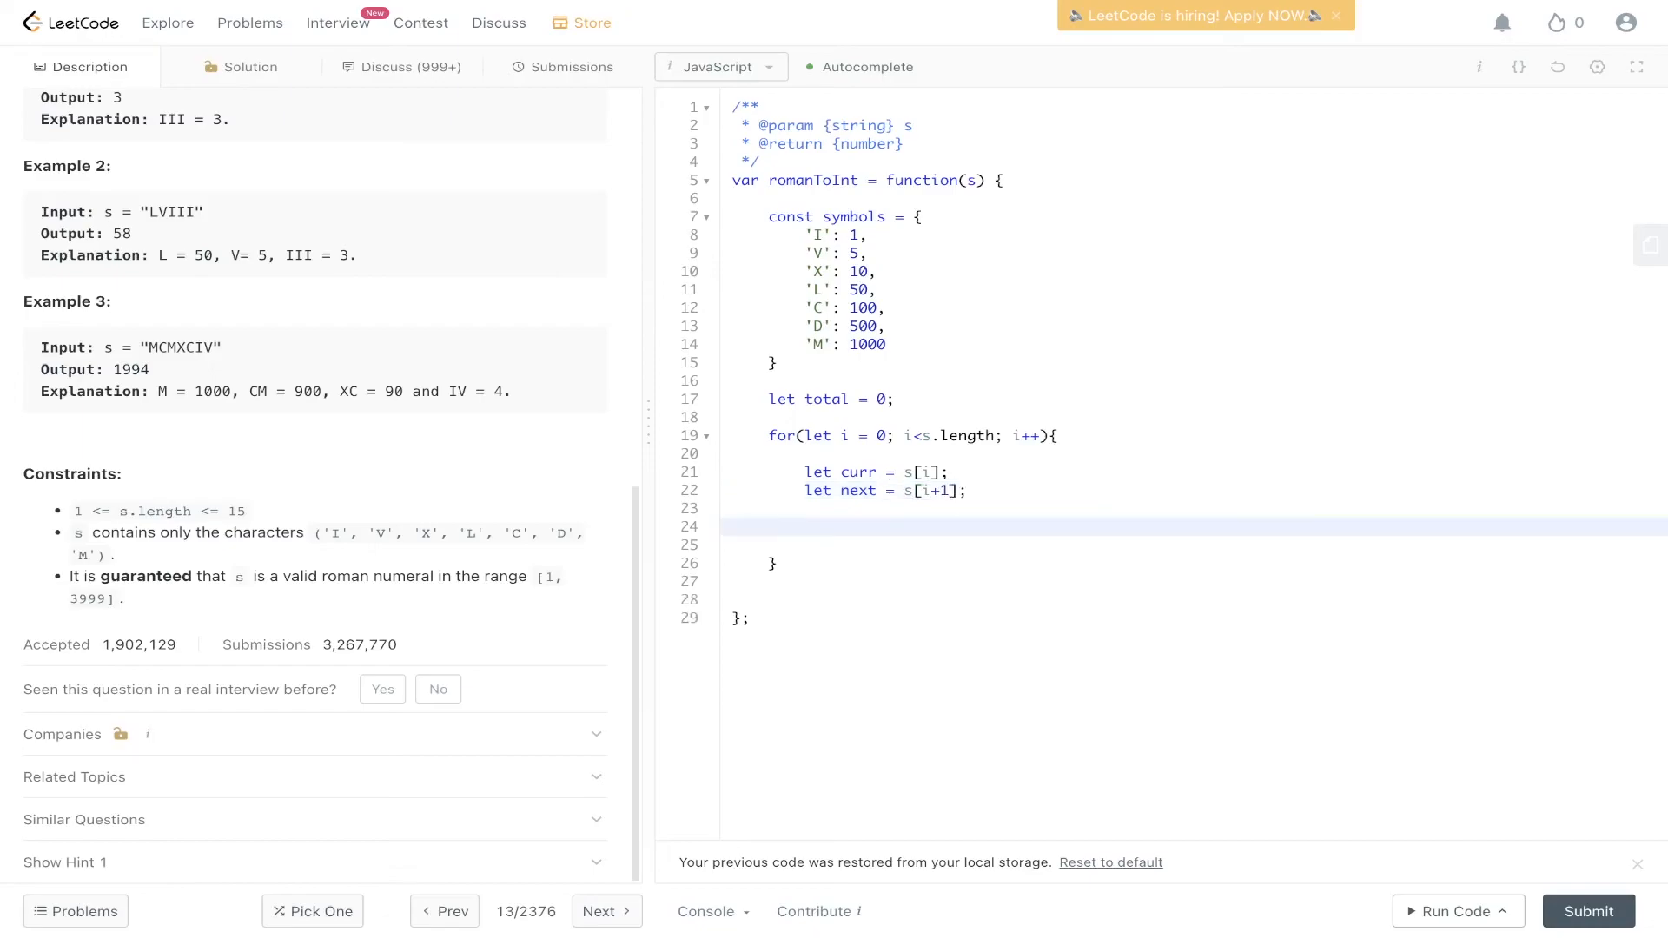
{"action": "type", "text": "if(s"}
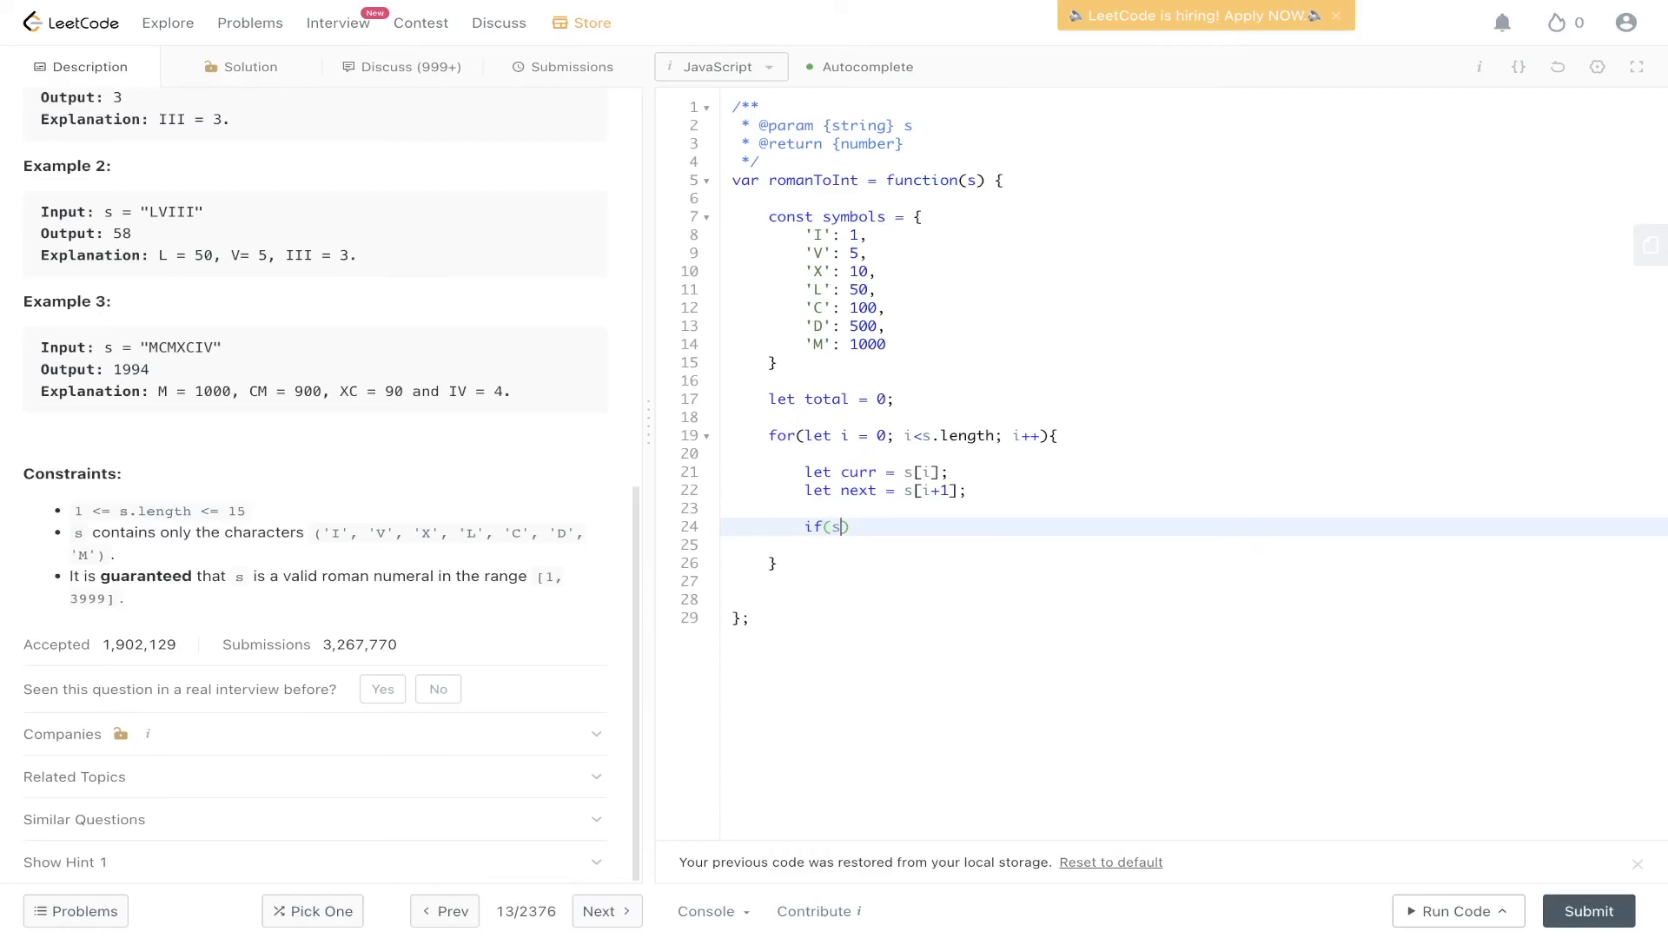
{"action": "type", "text": "ymbols[curr] < su"}
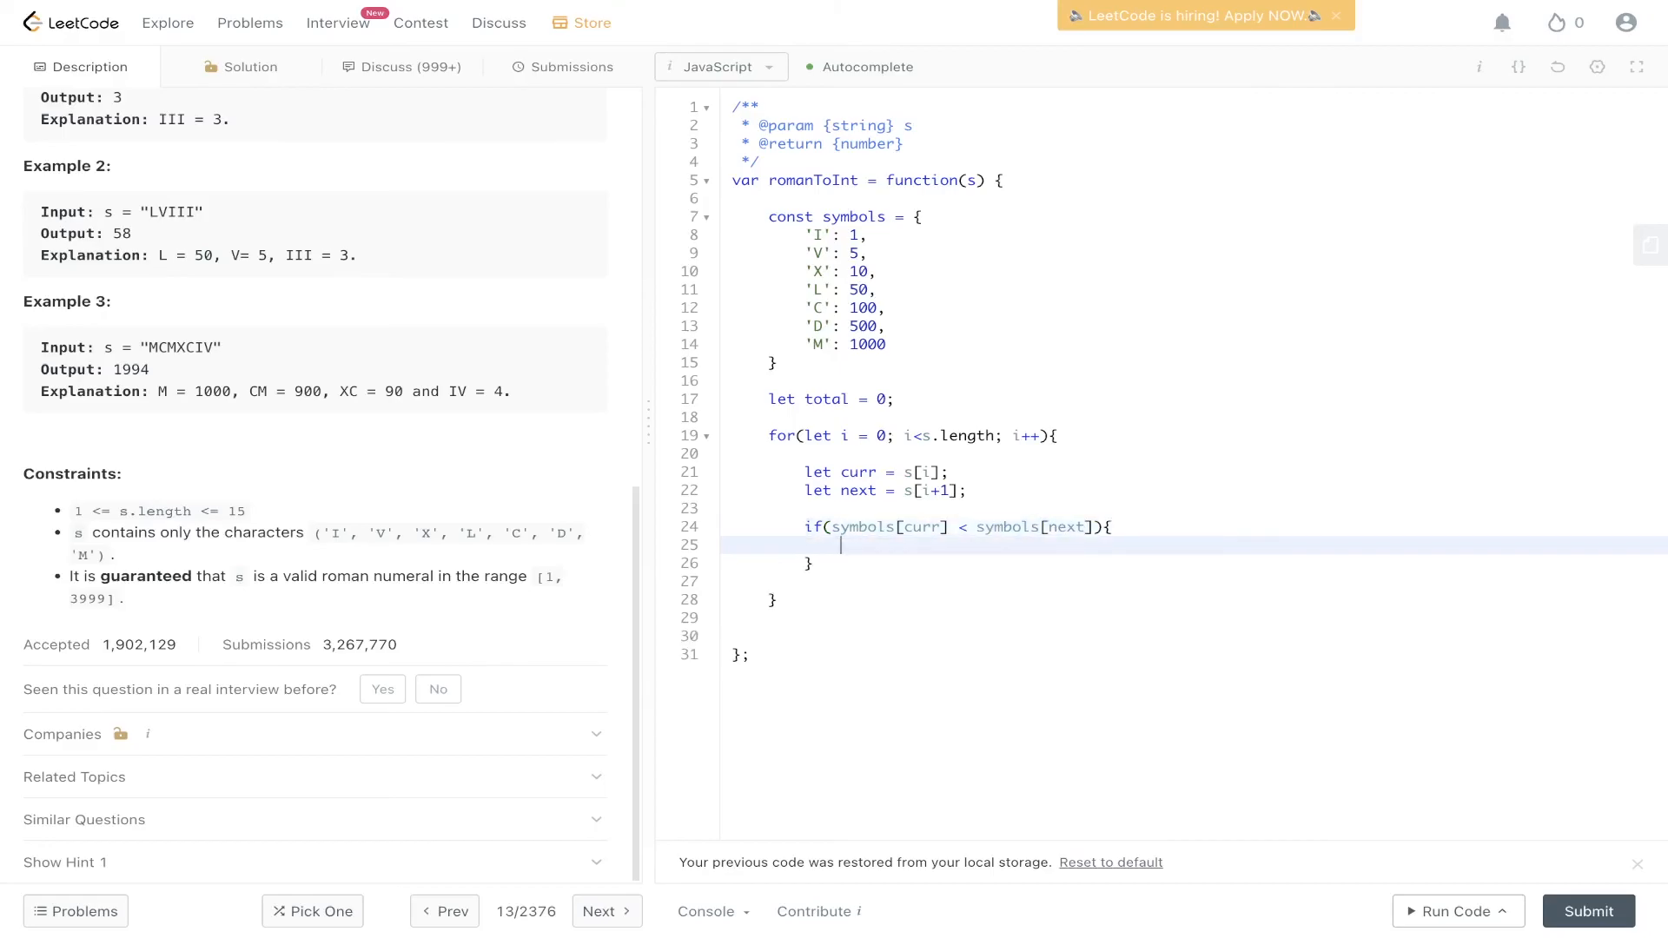
Step: Subtract symbols[curr] from total in the if branch, adding it in the else branch
{"action": "type", "text": "to"}
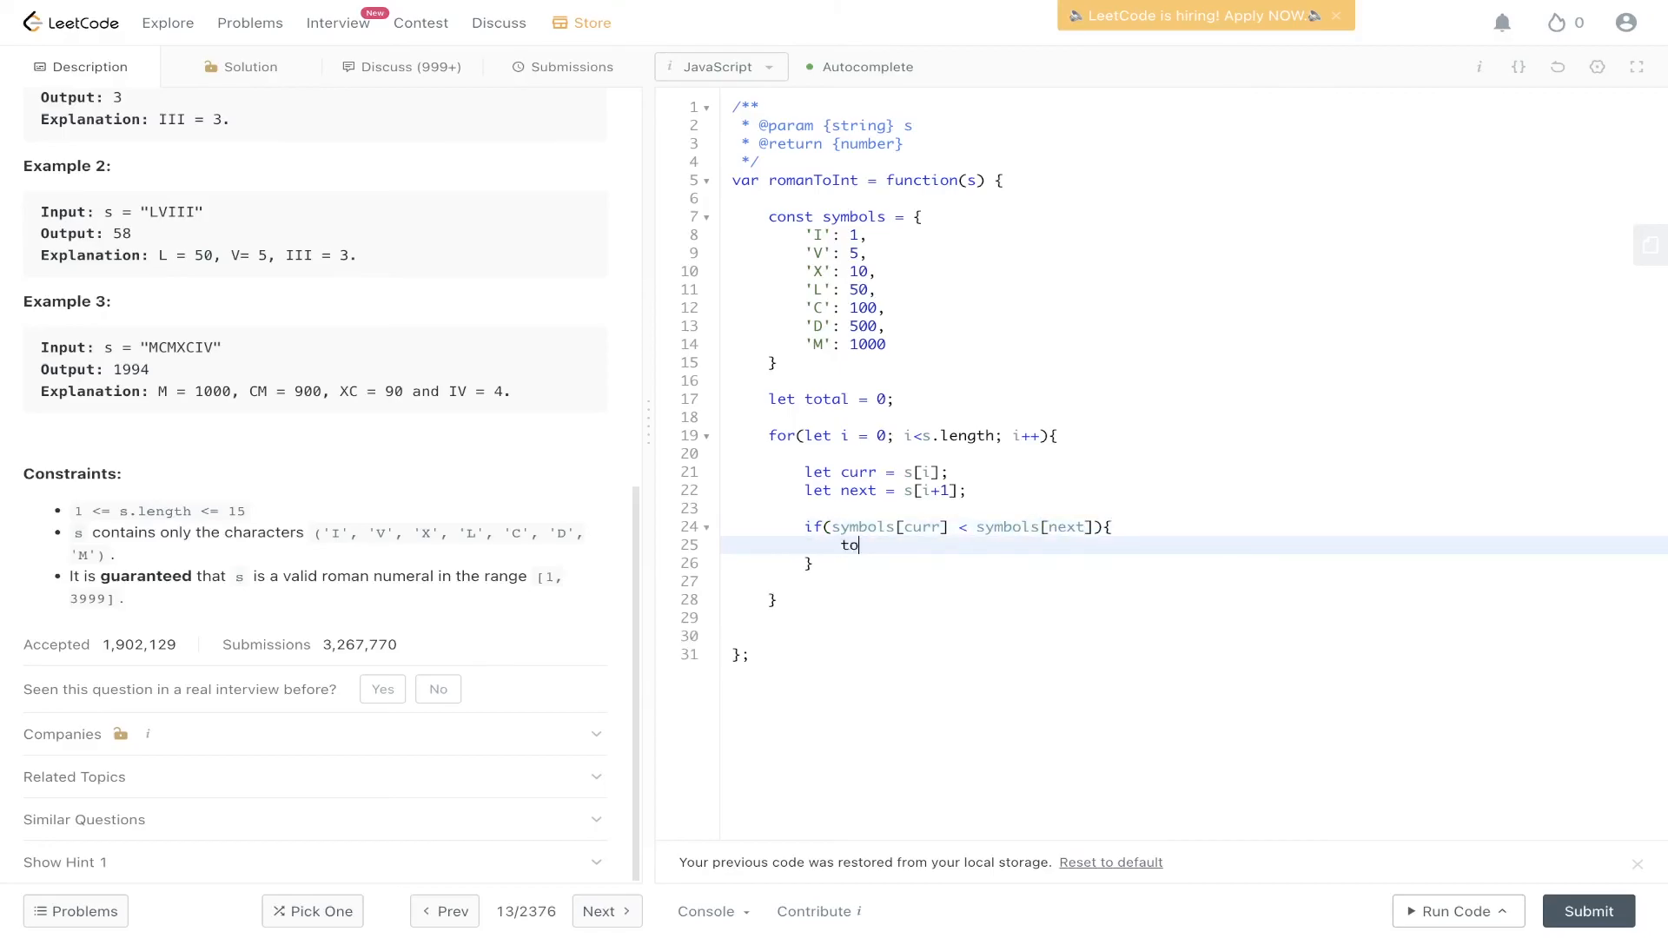
{"action": "type", "text": "tal"}
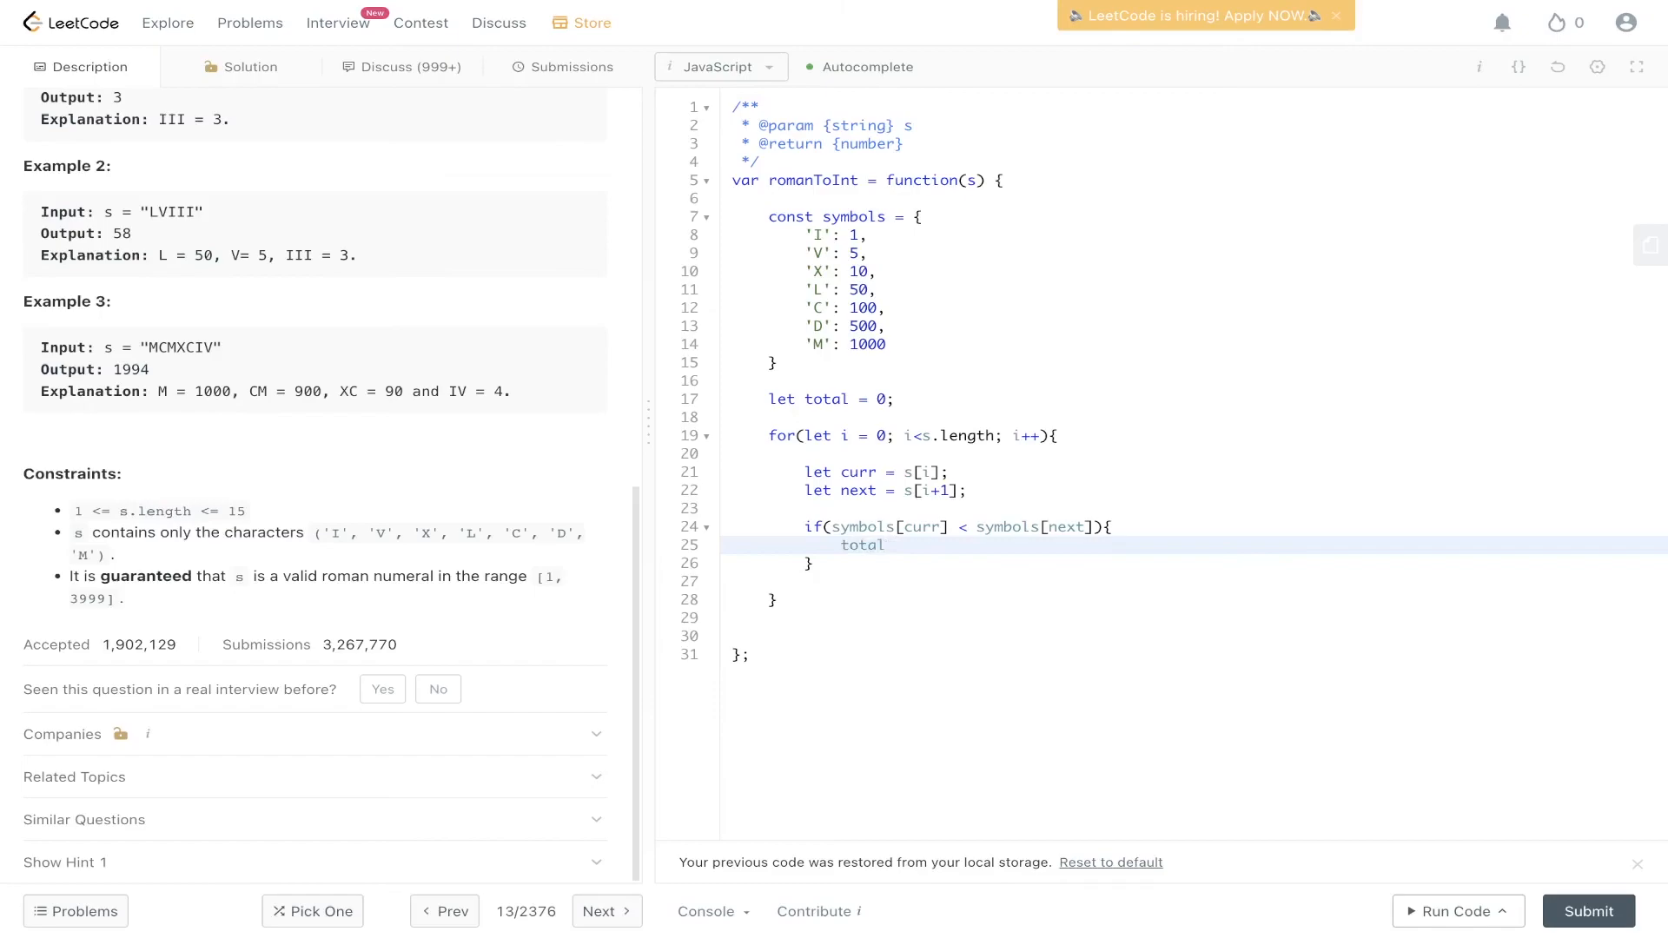
{"action": "type", "text": "-="}
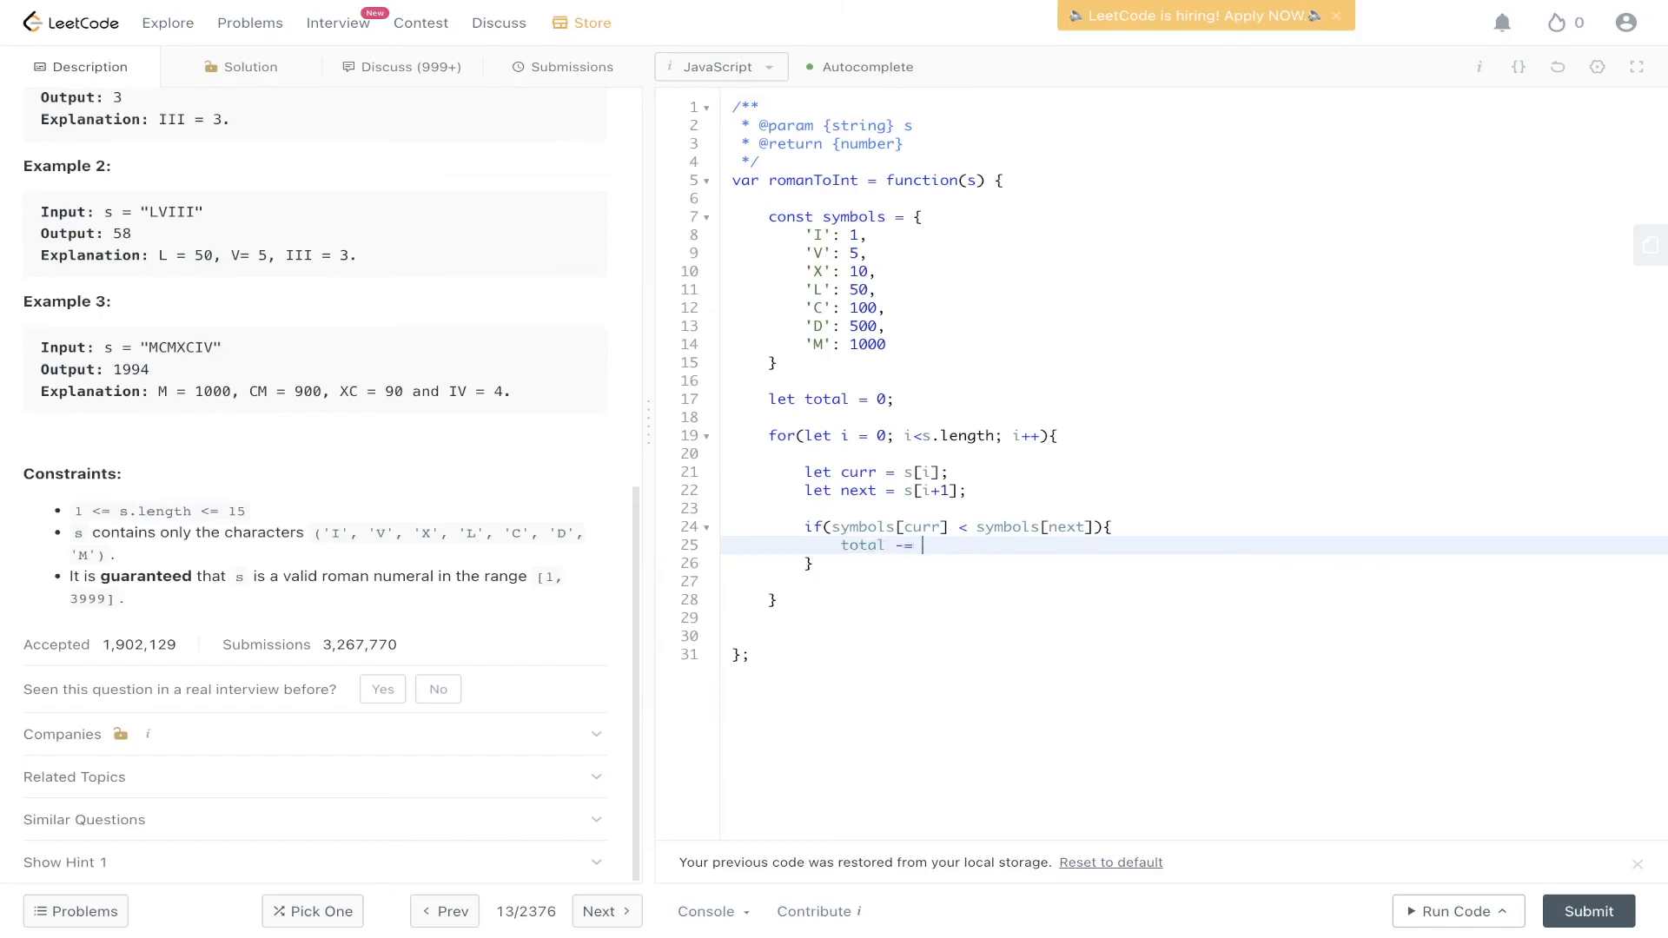
{"action": "type", "text": "symbols"}
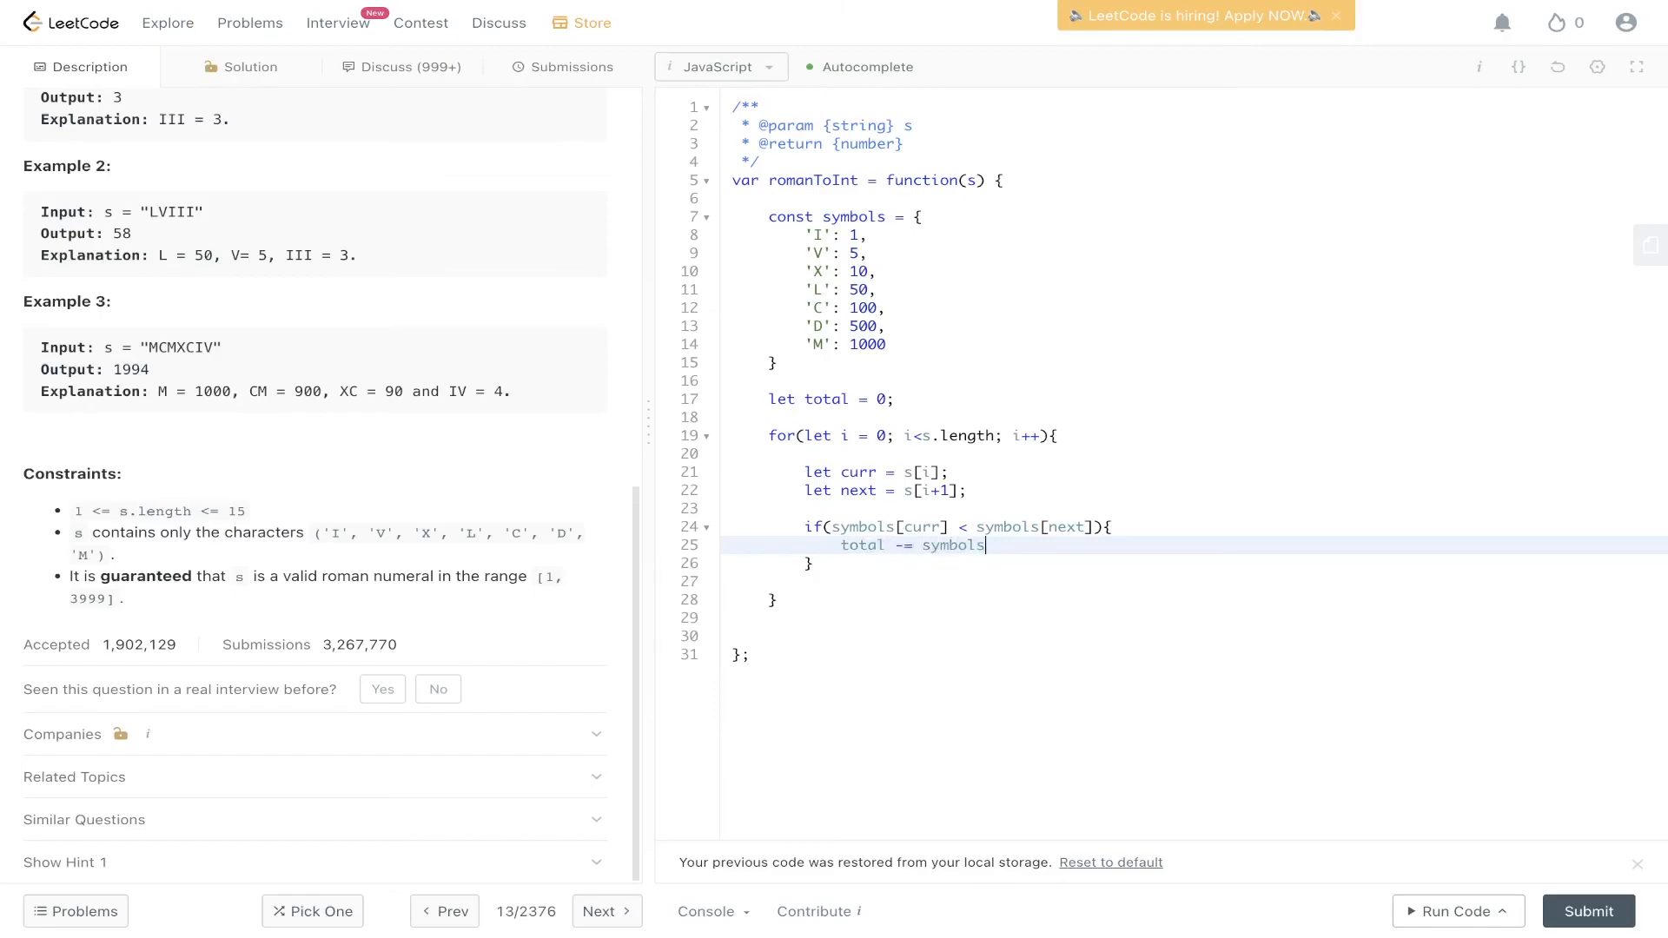
{"action": "type", "text": "[curr];"}
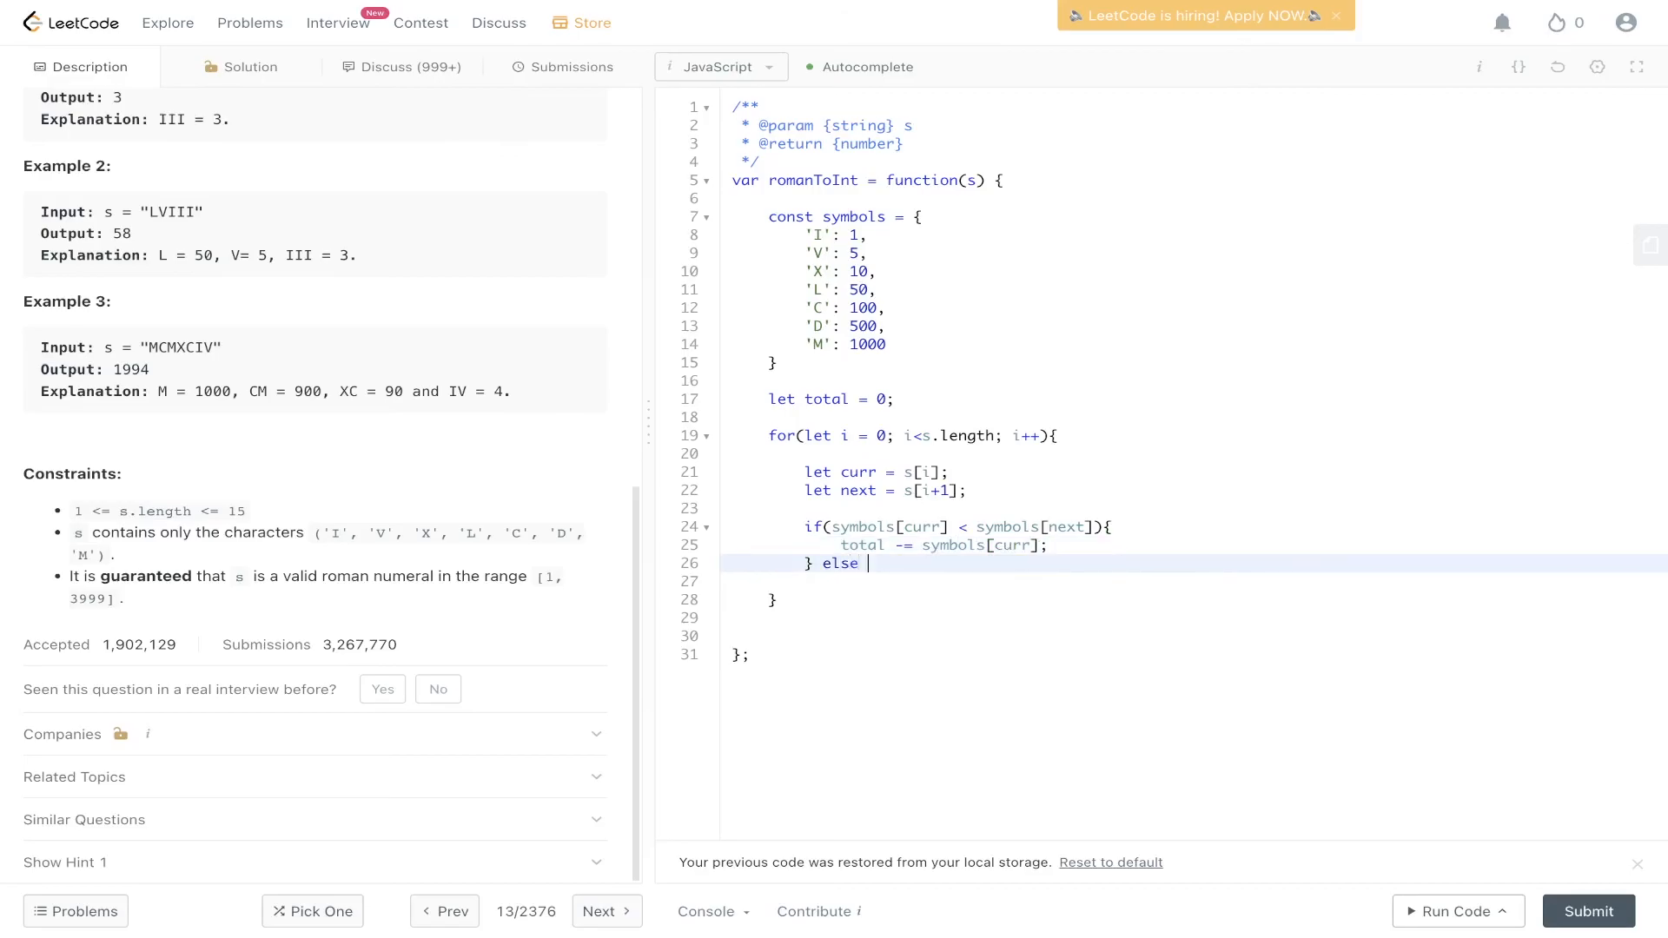
{"action": "type", "text": "{"}
{"action": "type", "text": "total += syu"}
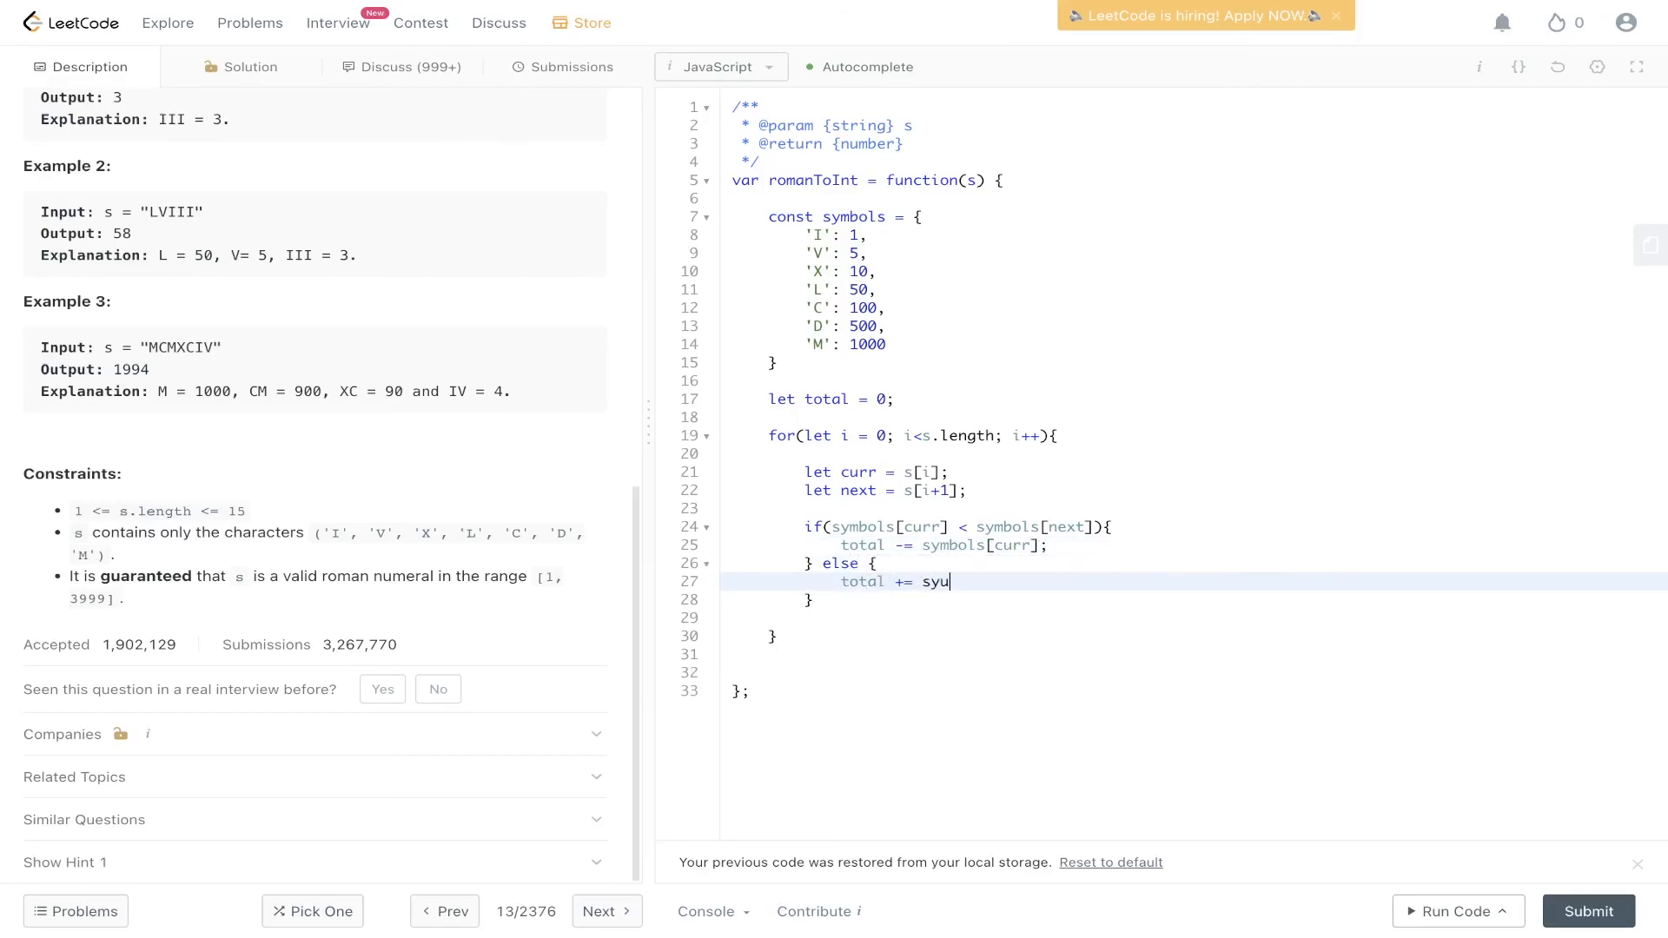
{"action": "type", "text": "symbols[curr];"}
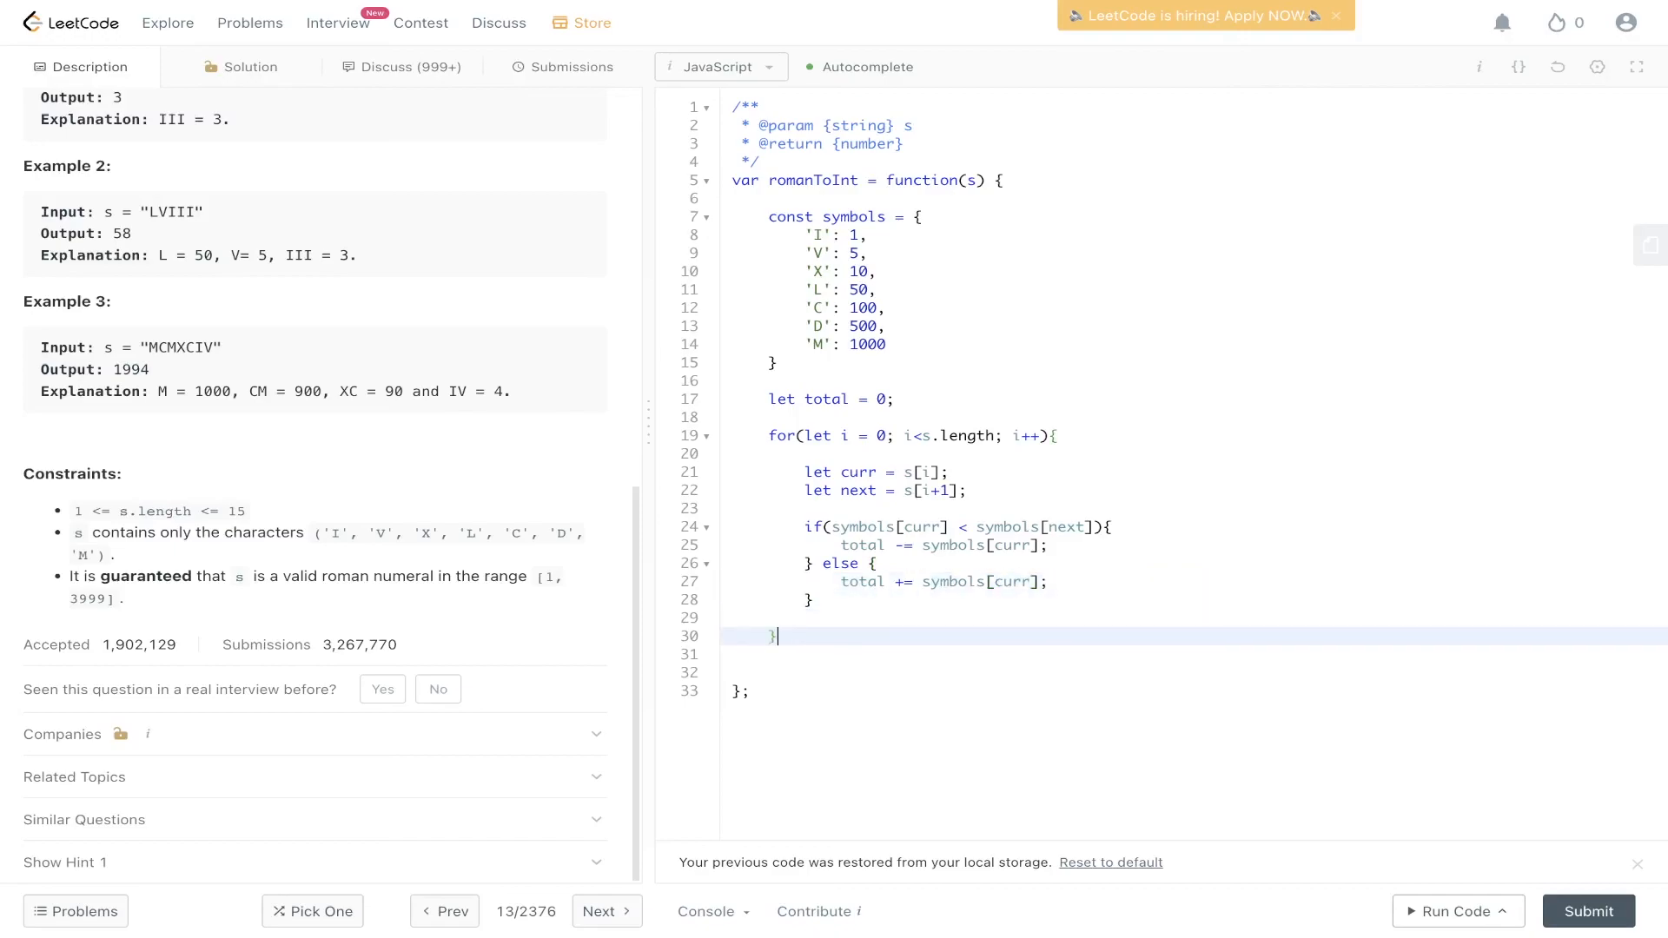
Step: Add the return, run the sample test, and submit: accepted at 179 ms, 47.1 MB
{"action": "type", "text": "return"}
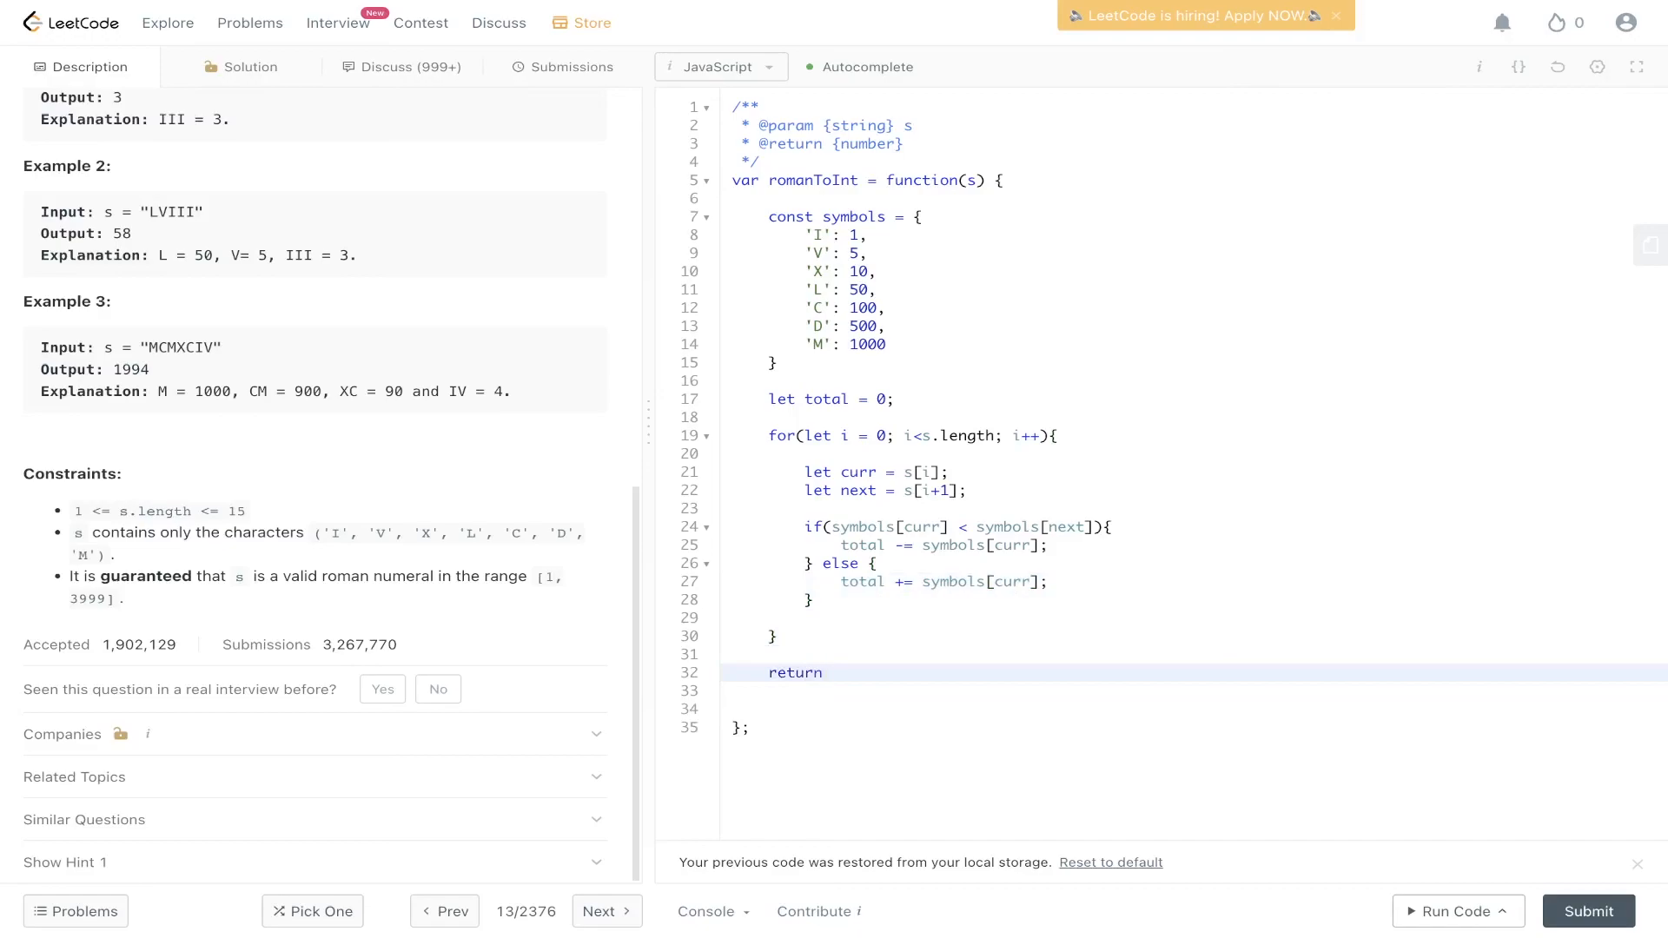
{"action": "left_click", "coordinate": [1452, 911]}
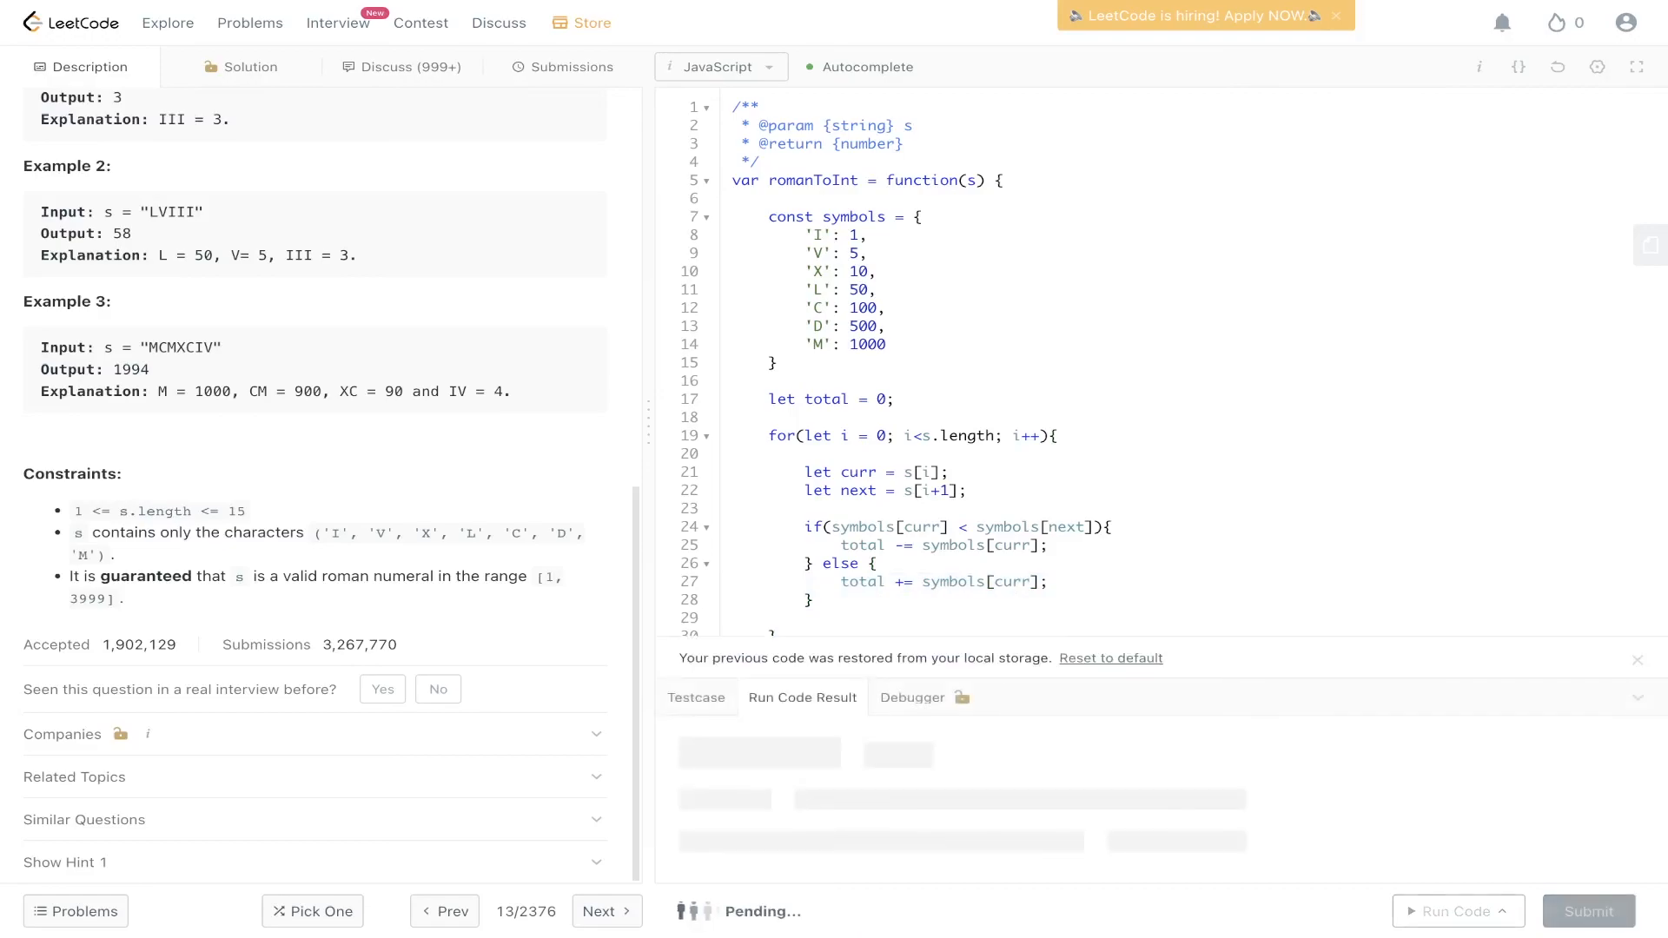
{"action": "left_click", "coordinate": [1451, 911]}
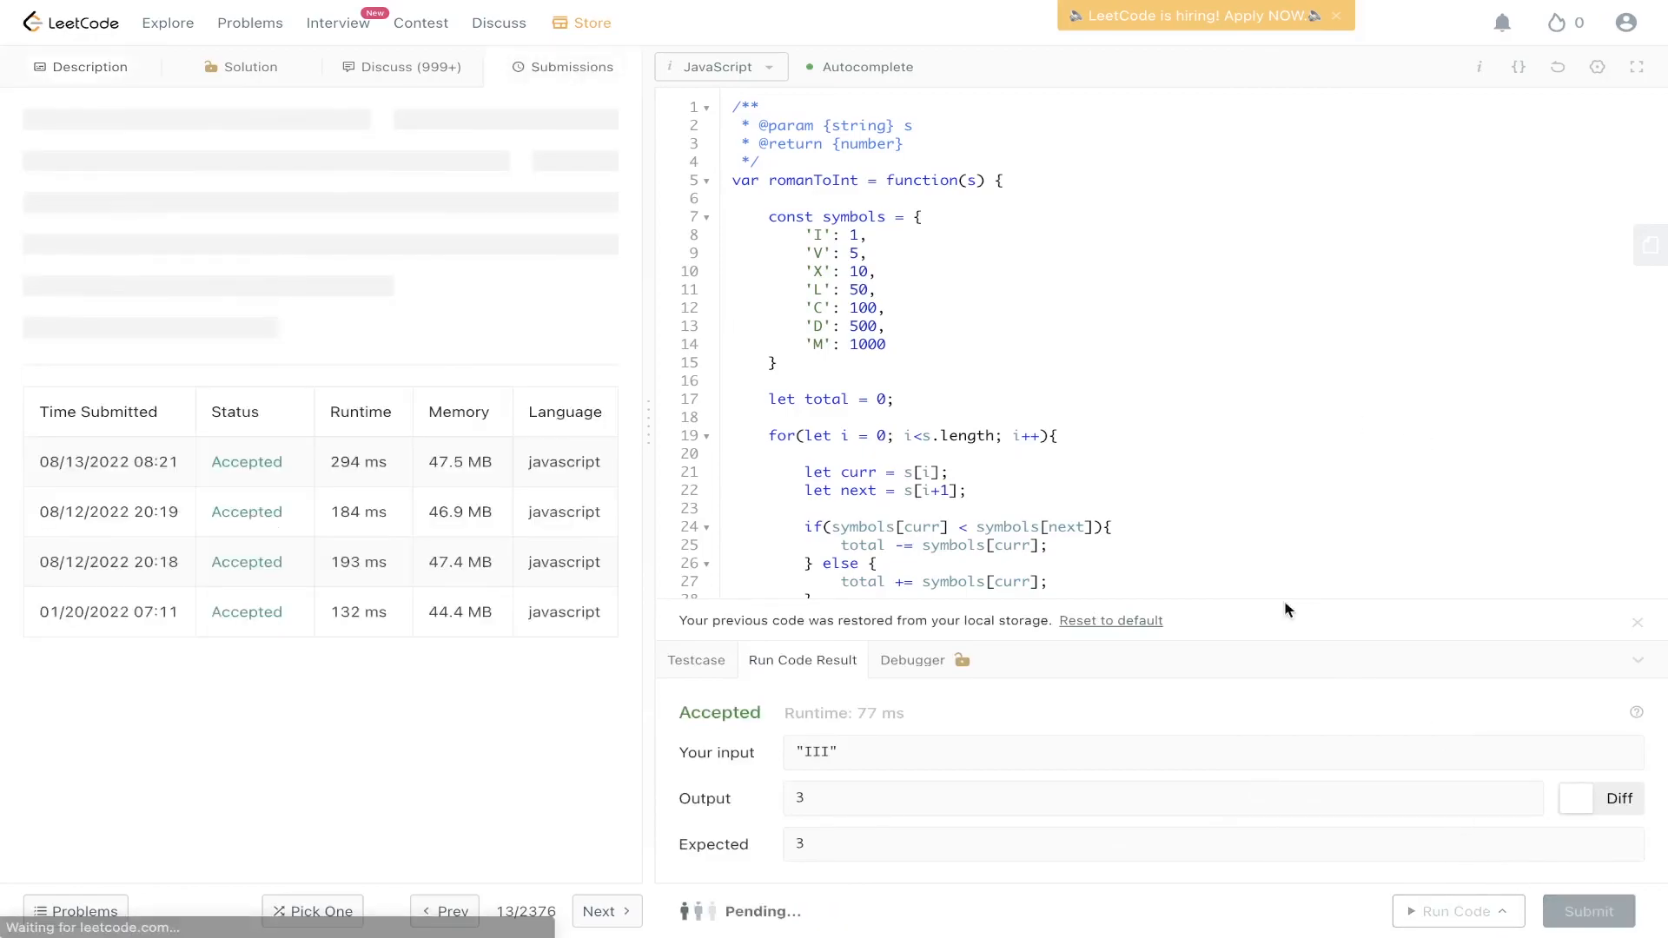
{"action": "left_click", "coordinate": [1587, 910]}
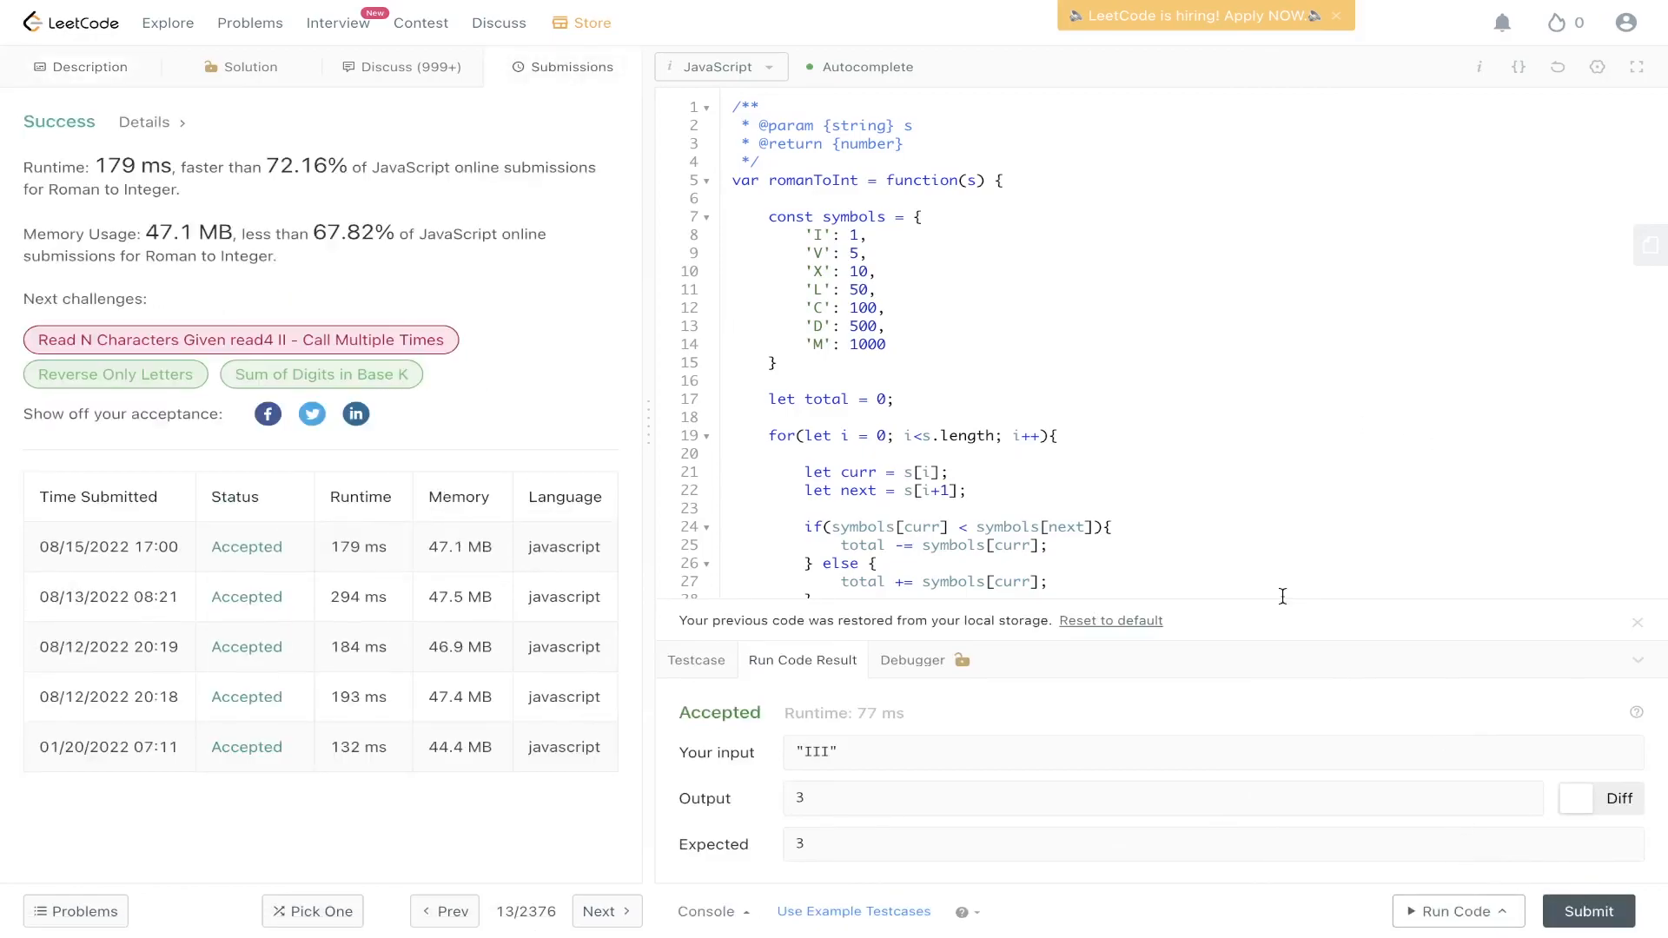